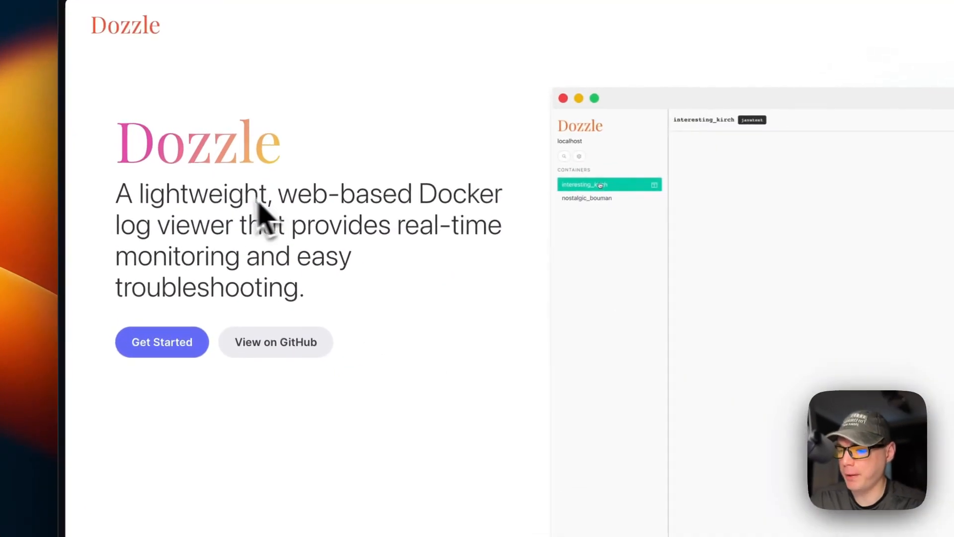
# Open the Dozzle GitHub repository and read its README features and Getting Started sections.
pyautogui.click(599, 184)
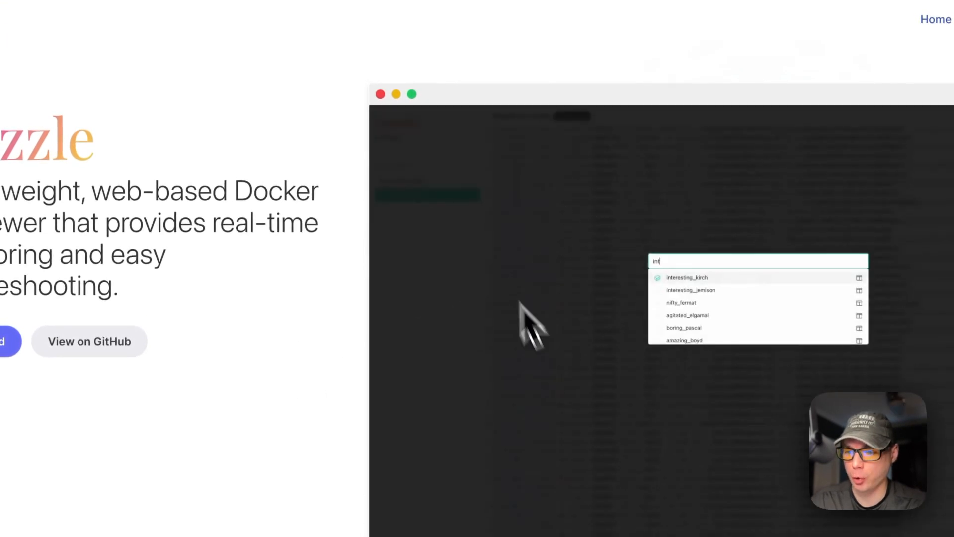
pyautogui.click(686, 278)
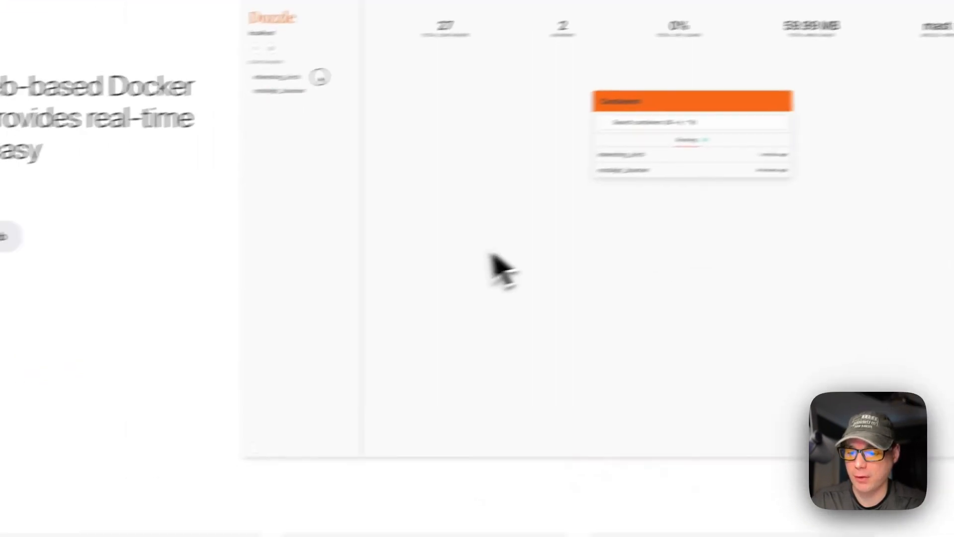
pyautogui.scroll(-3)
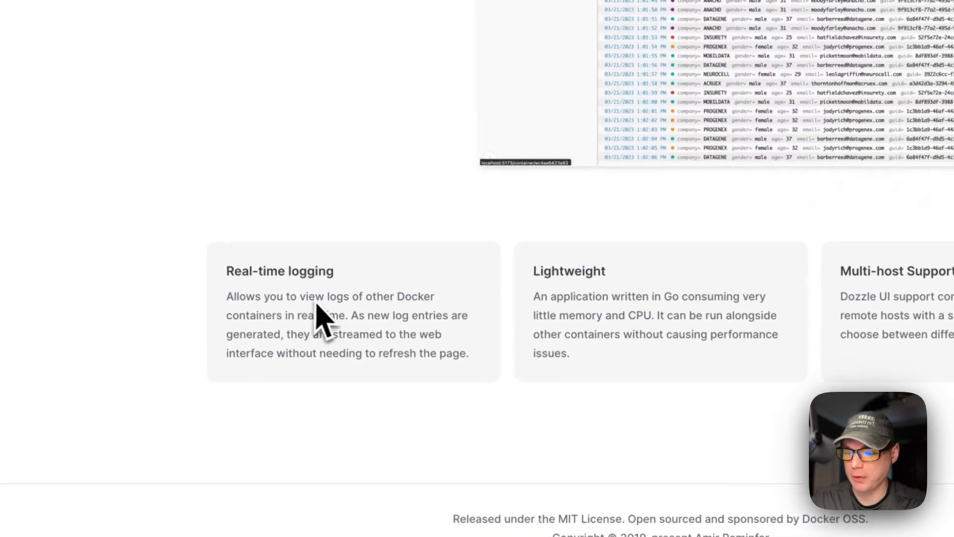
pyautogui.scroll(-3)
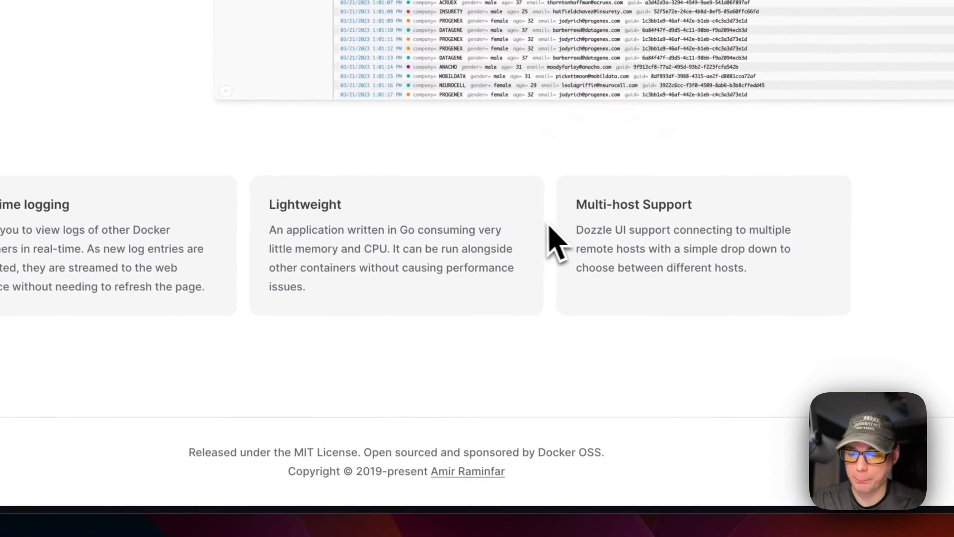
pyautogui.scroll(3)
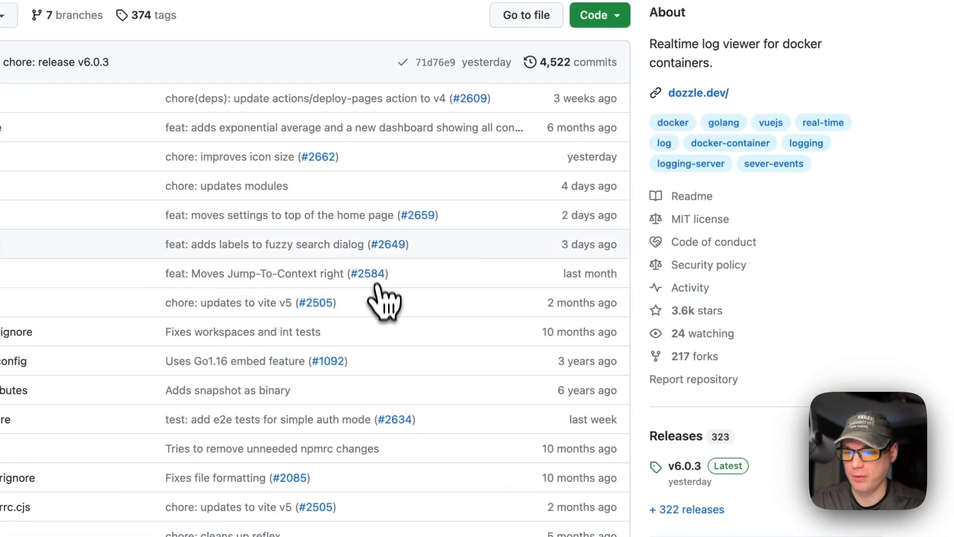
pyautogui.scroll(-3)
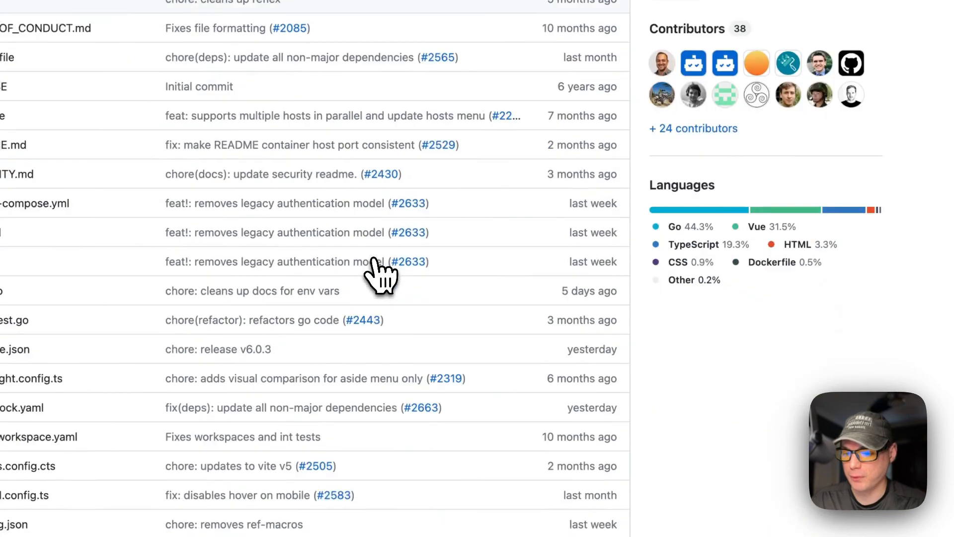
pyautogui.scroll(3)
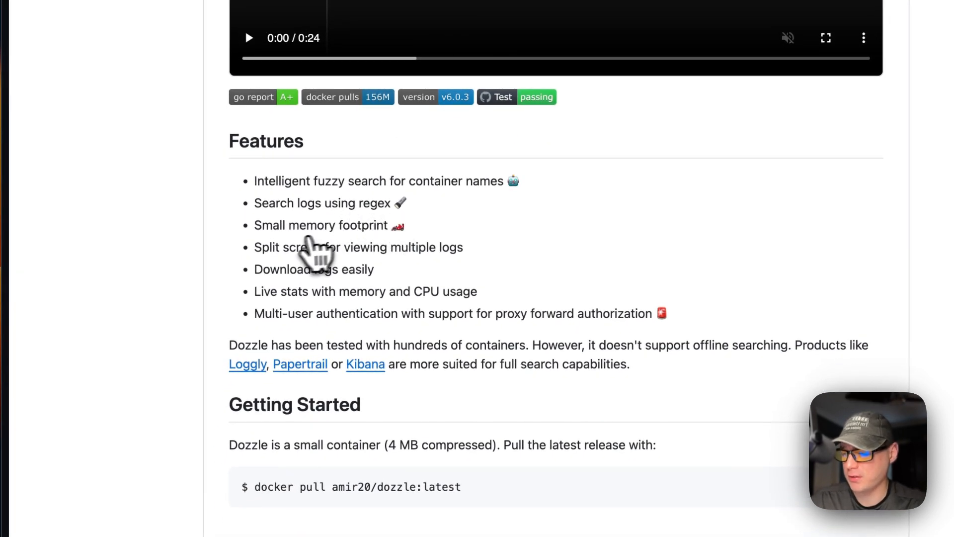
pyautogui.moveTo(262, 280)
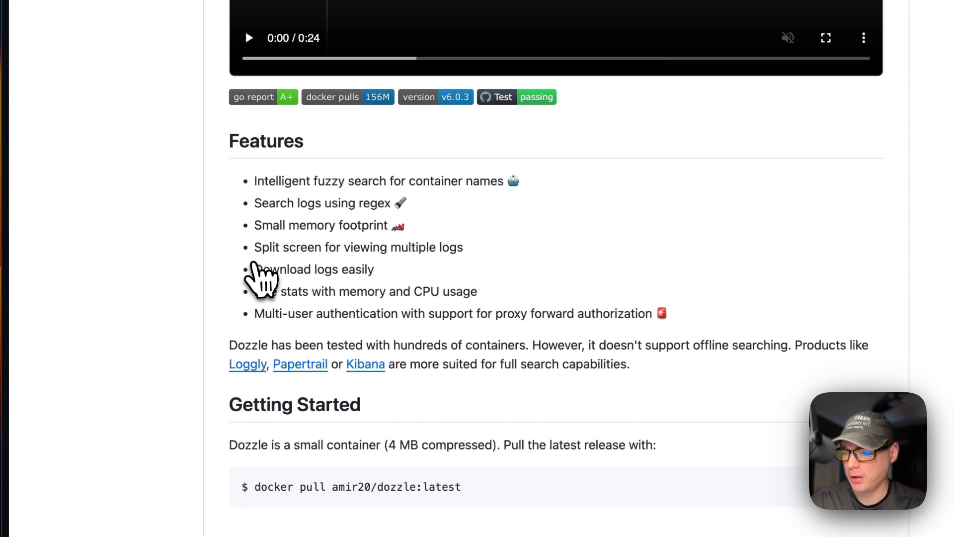
pyautogui.moveTo(435, 274)
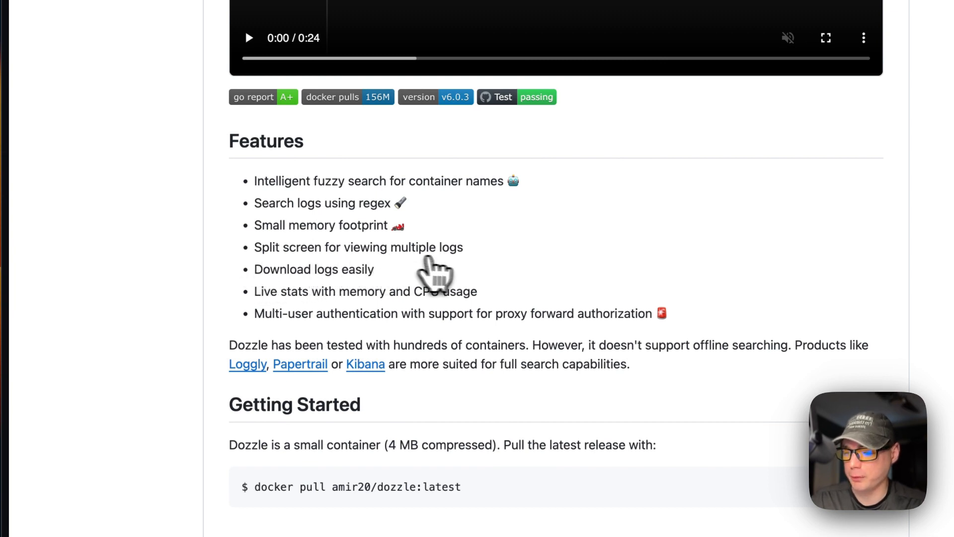
pyautogui.moveTo(252, 299)
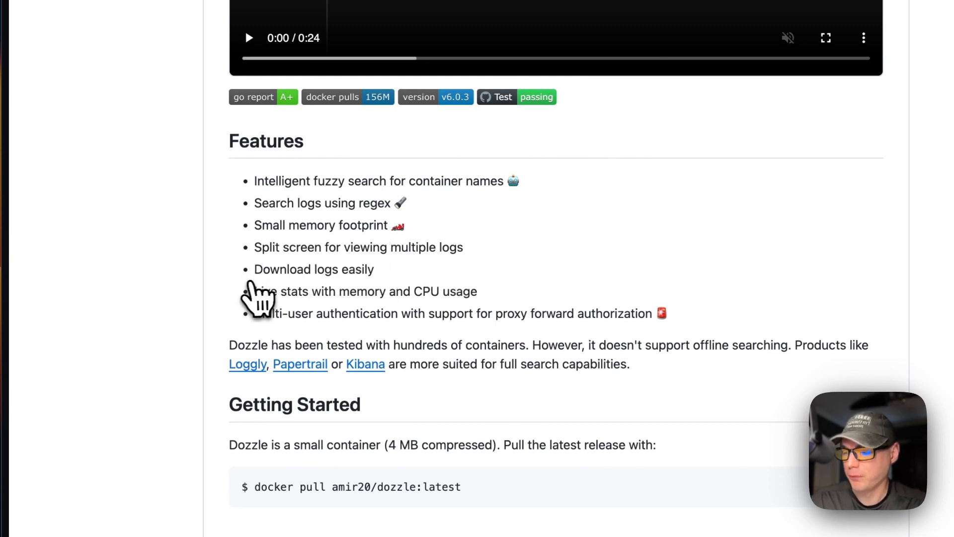
pyautogui.moveTo(365, 298)
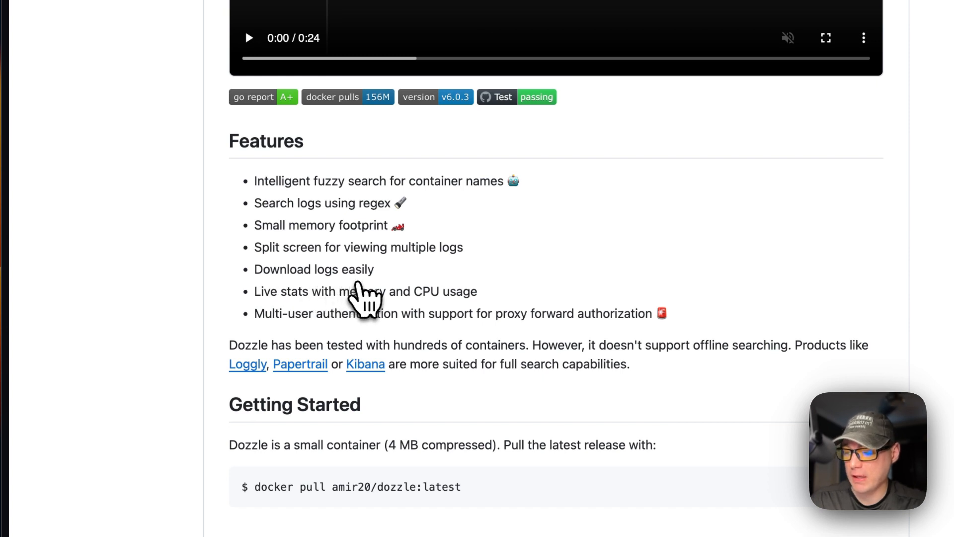
pyautogui.moveTo(363, 317)
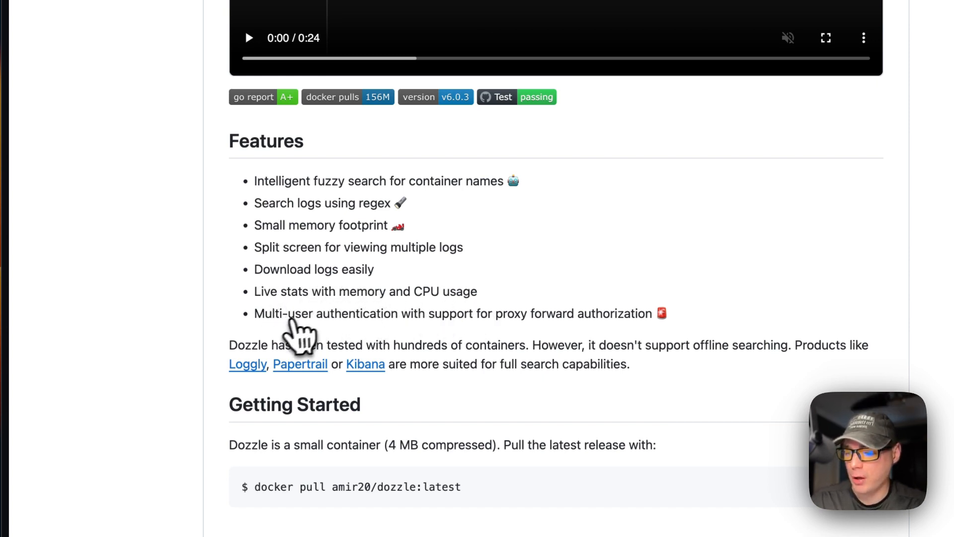
pyautogui.moveTo(490, 338)
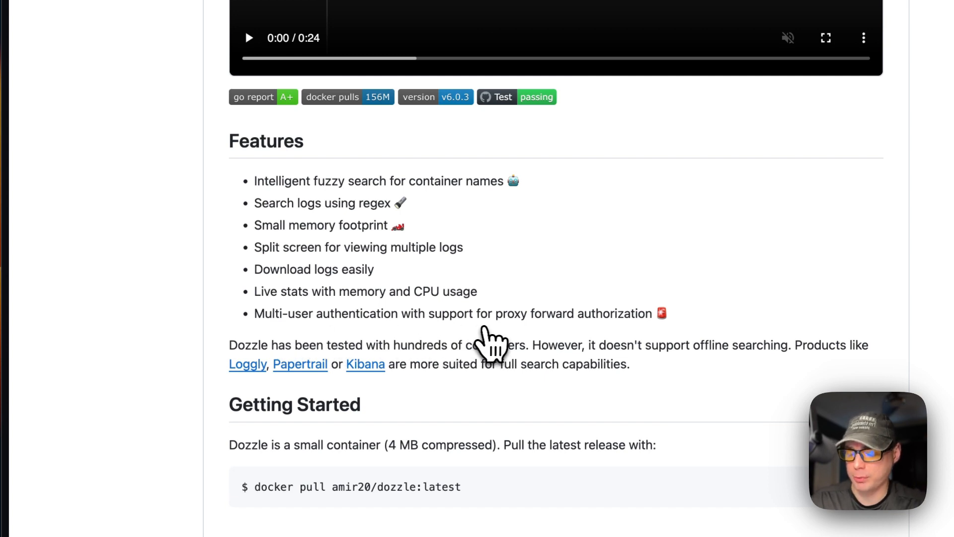
pyautogui.scroll(-3)
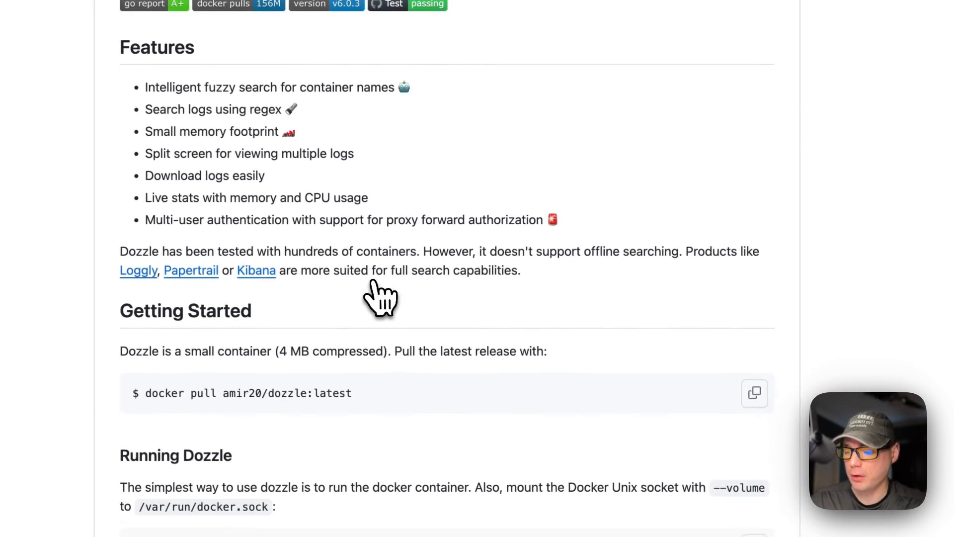
pyautogui.scroll(-3)
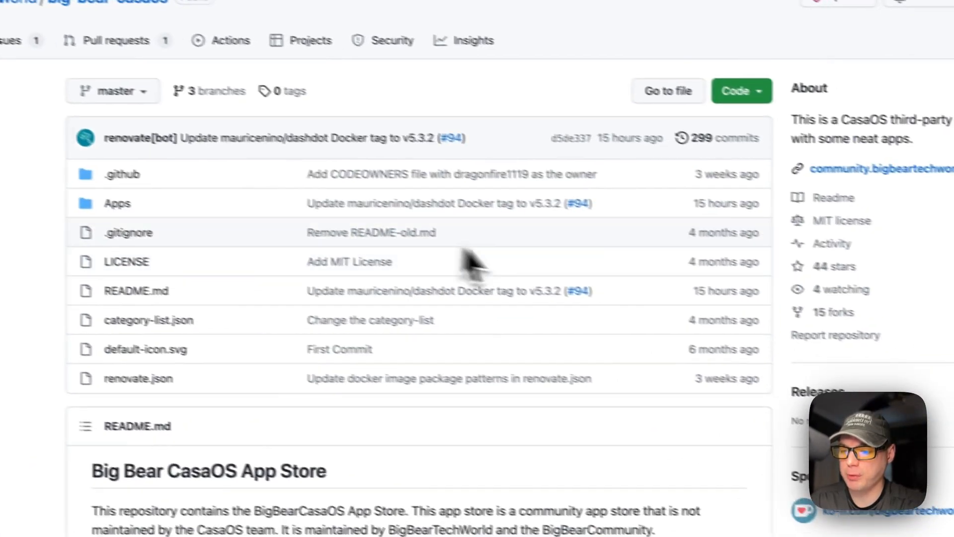
# Browse the big-bear-casaos README app table and copy its App Store URL.
pyautogui.scroll(-3)
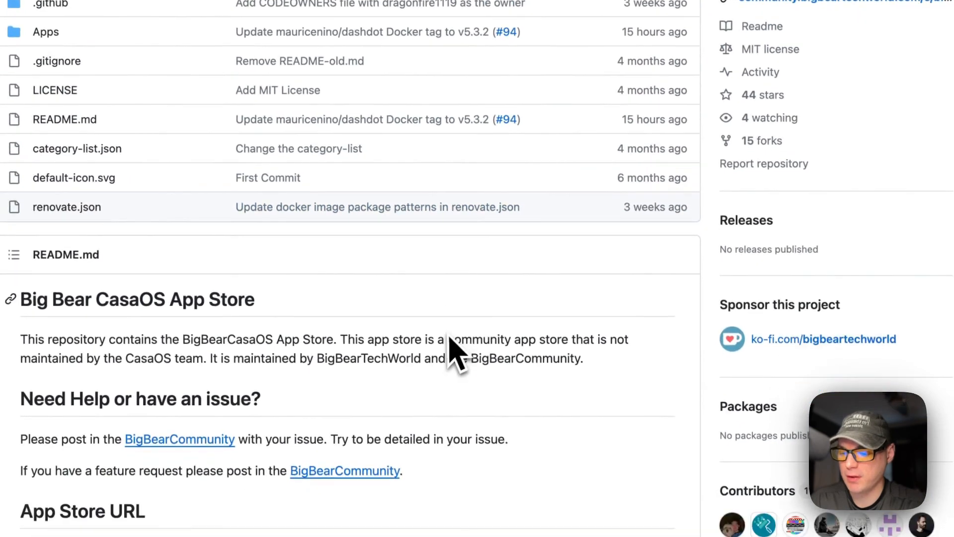
pyautogui.scroll(-3)
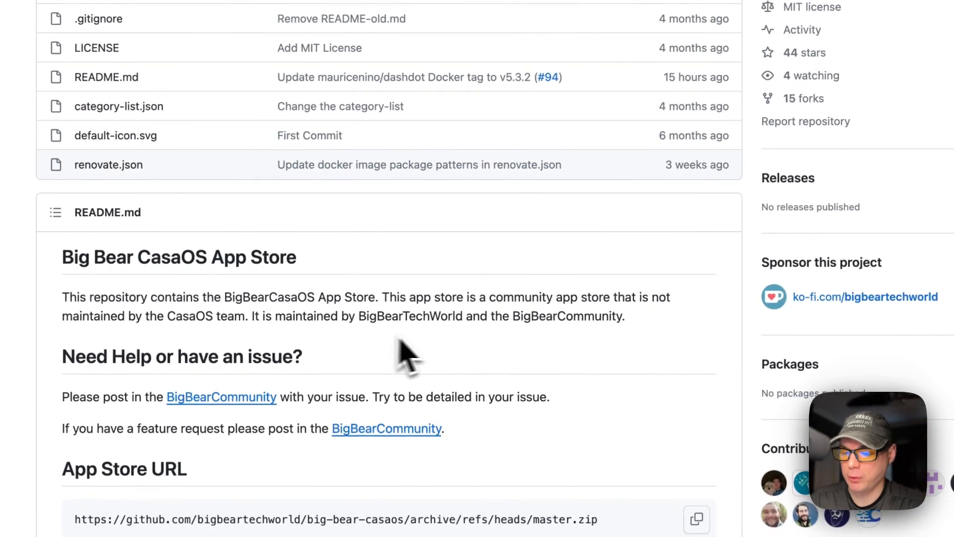
pyautogui.scroll(-3)
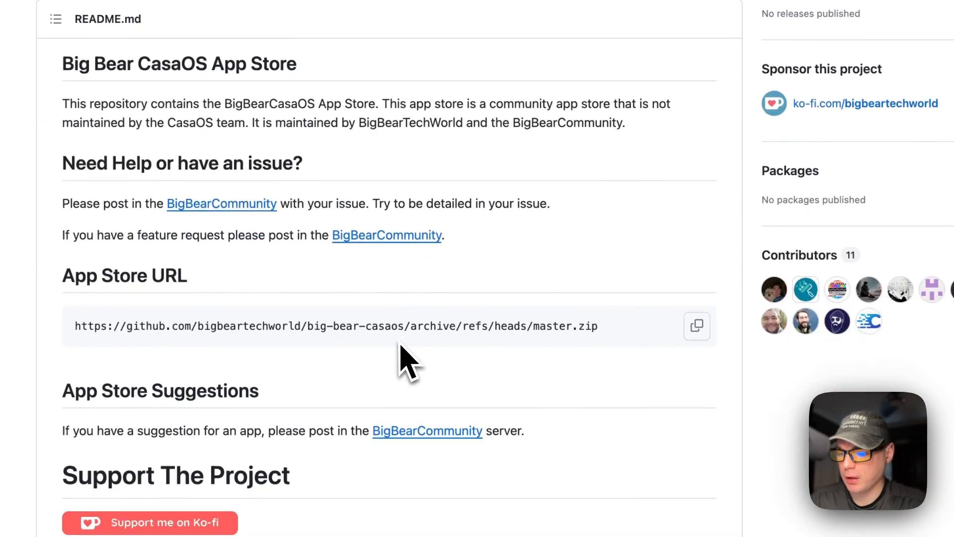
pyautogui.scroll(-3)
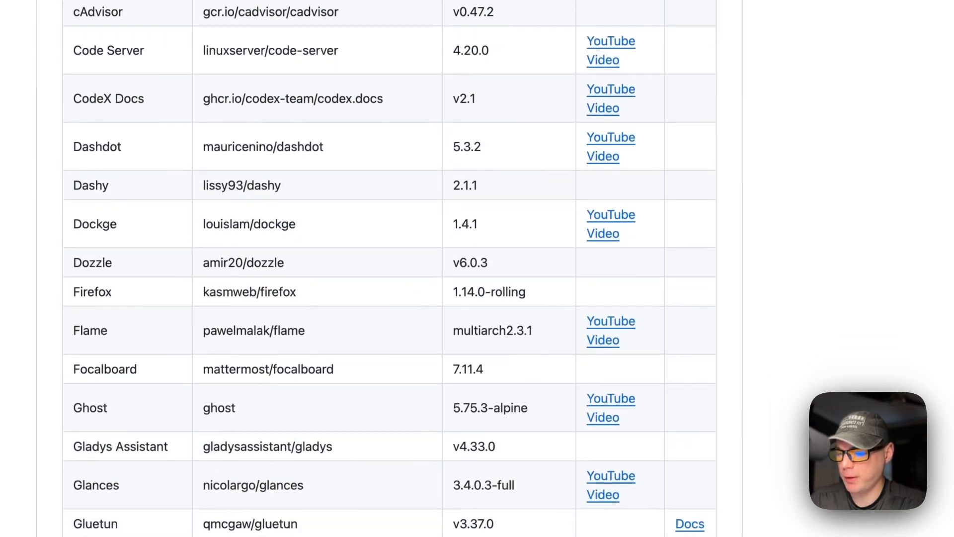
pyautogui.scroll(-3)
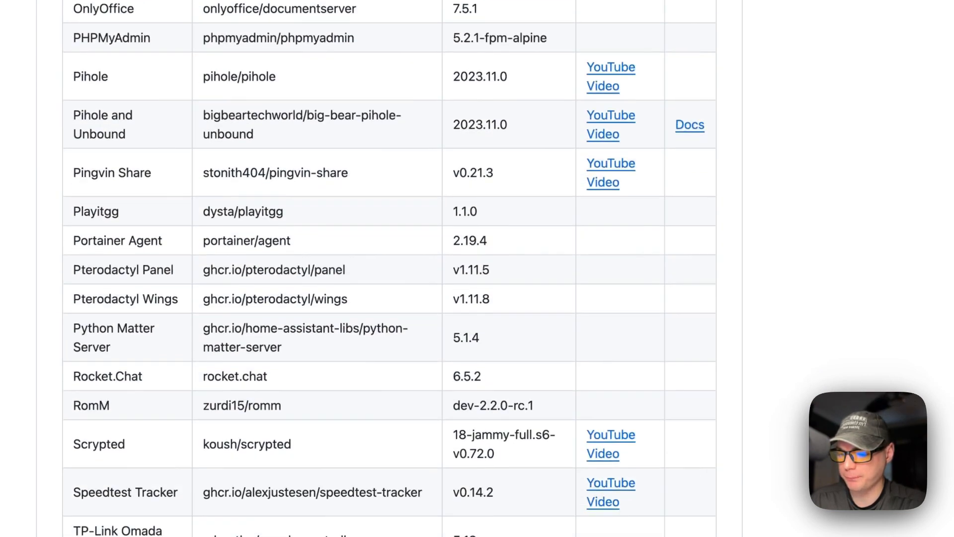
pyautogui.scroll(-3)
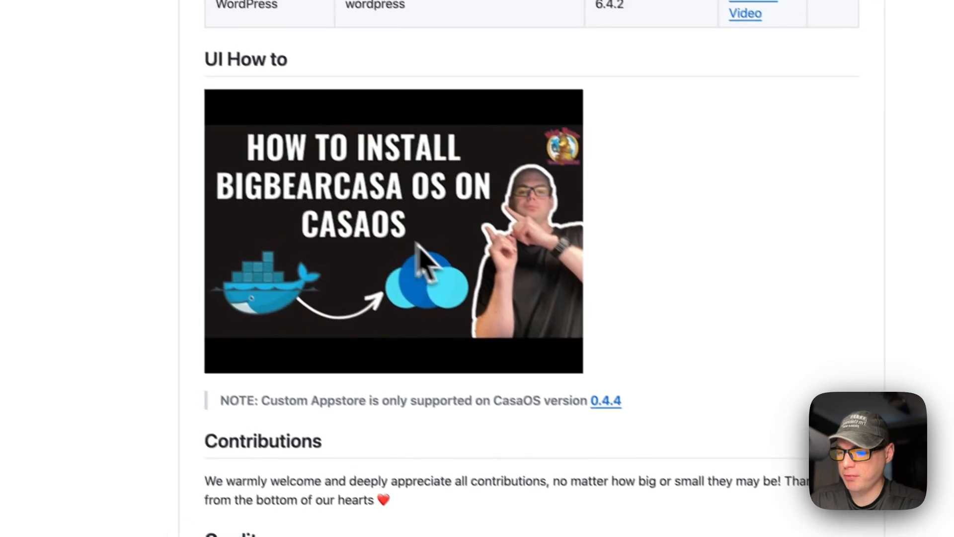
pyautogui.scroll(3)
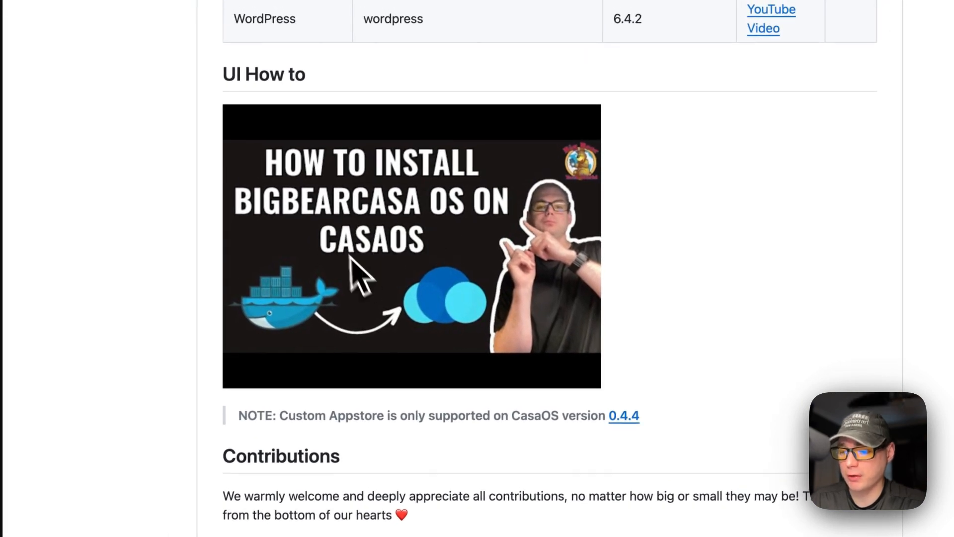
pyautogui.scroll(-3)
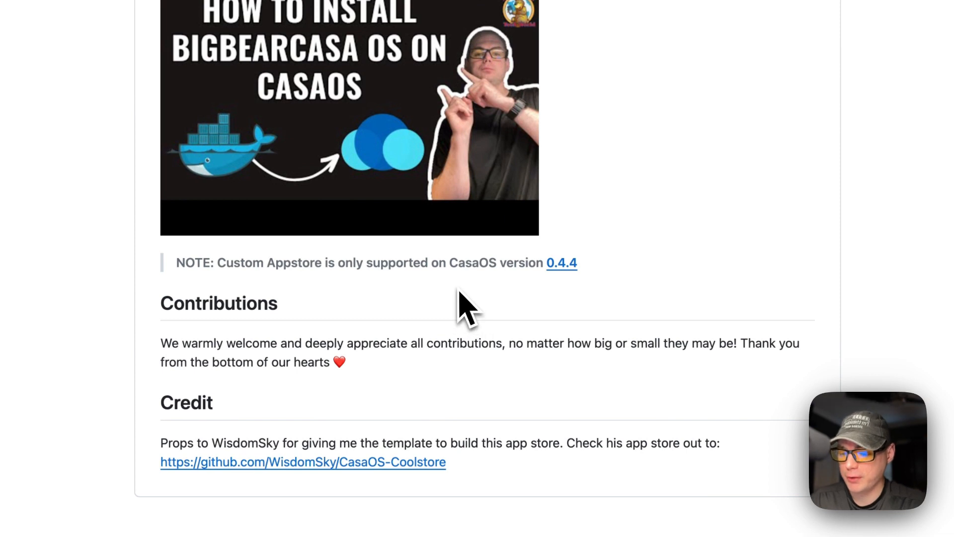
pyautogui.moveTo(566, 298)
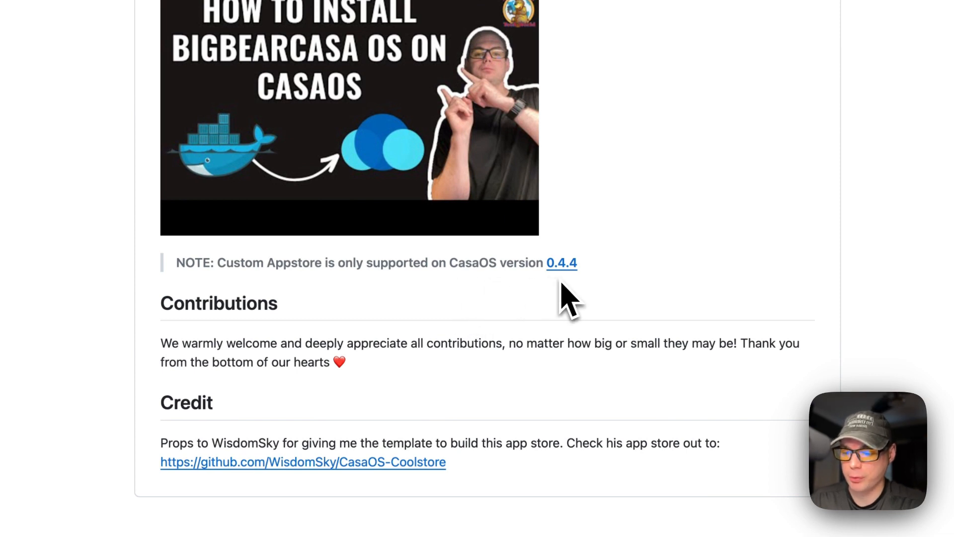
pyautogui.scroll(3)
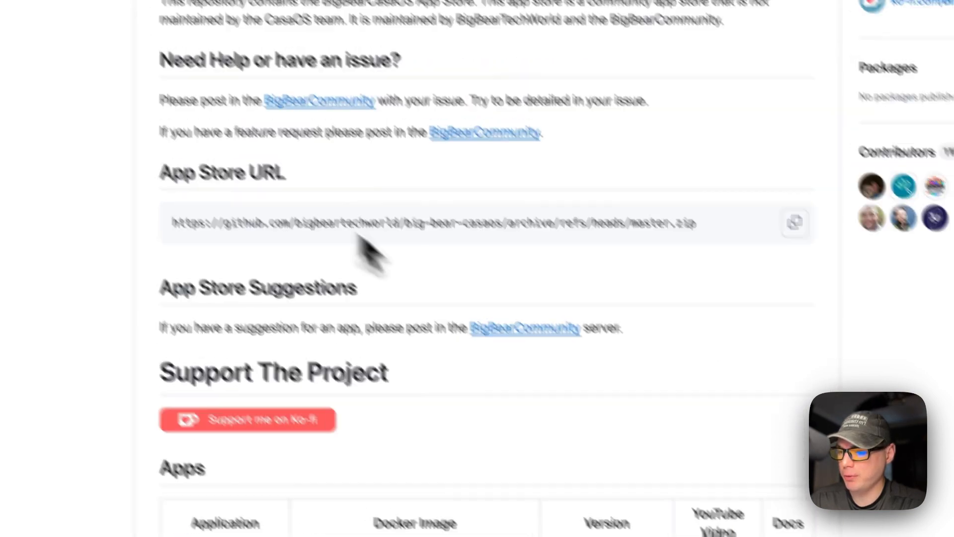
pyautogui.scroll(3)
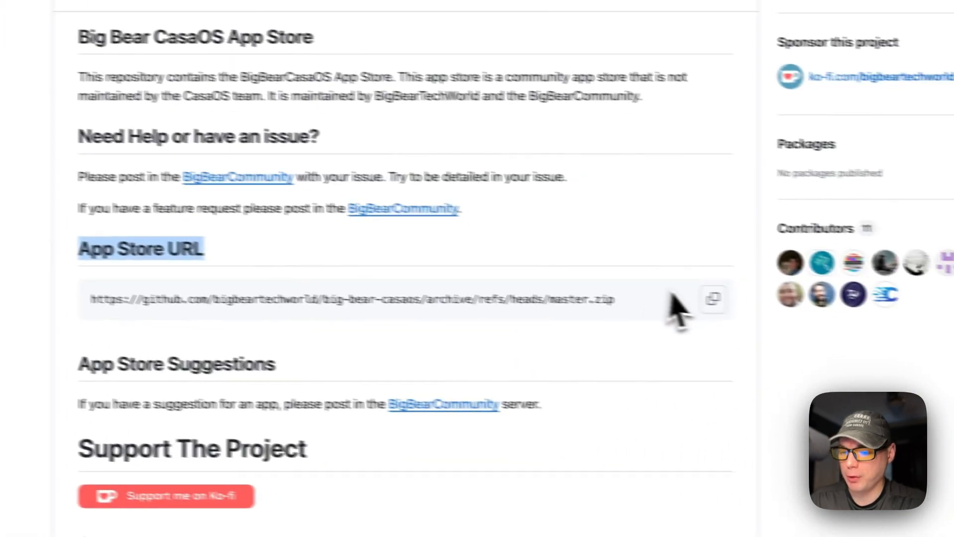
pyautogui.click(713, 299)
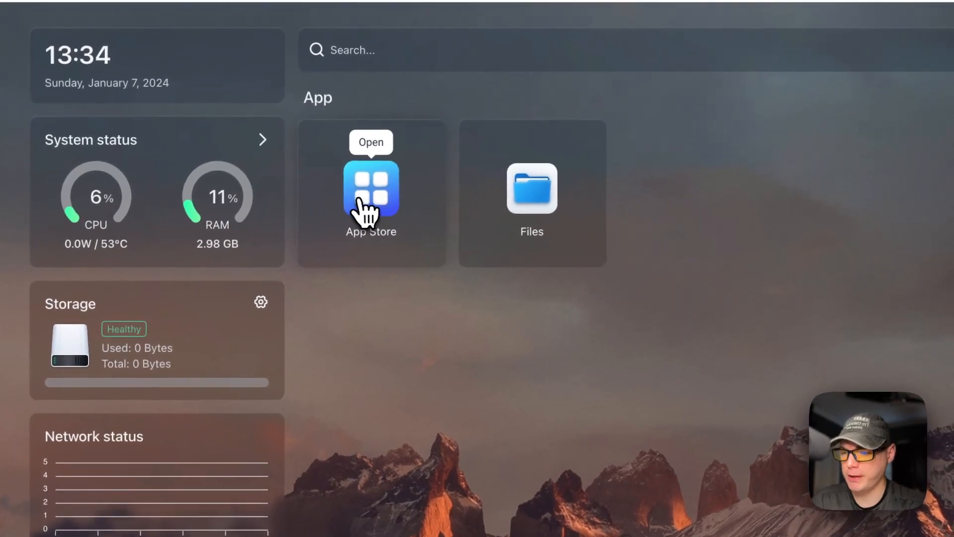
# Add the copied Big Bear URL as a CasaOS app store source and show the categories.
pyautogui.click(371, 190)
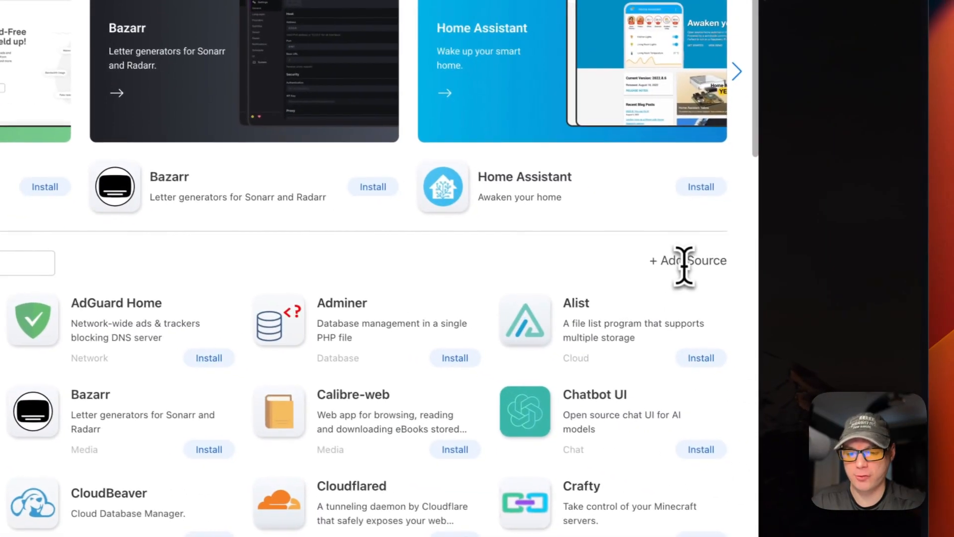
pyautogui.click(687, 261)
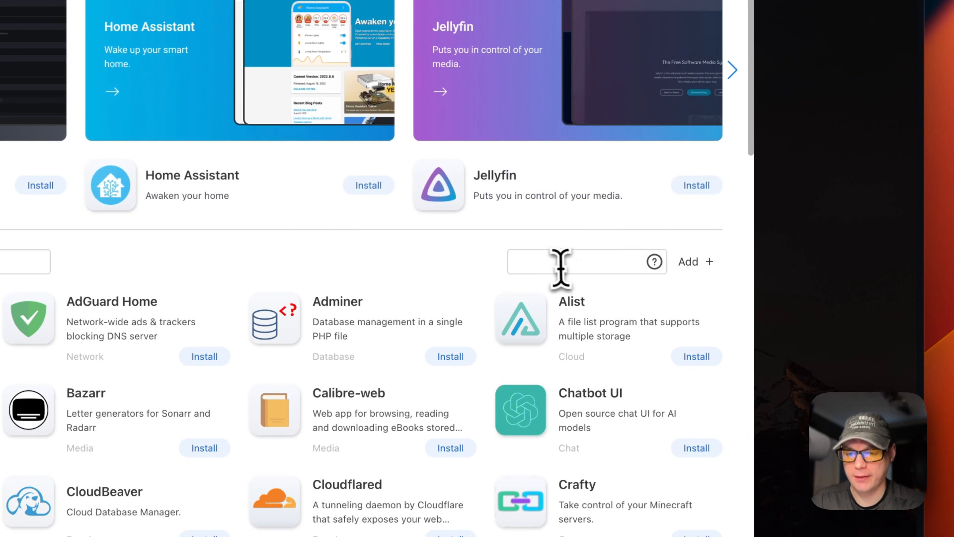
pyautogui.press('cmd+v')
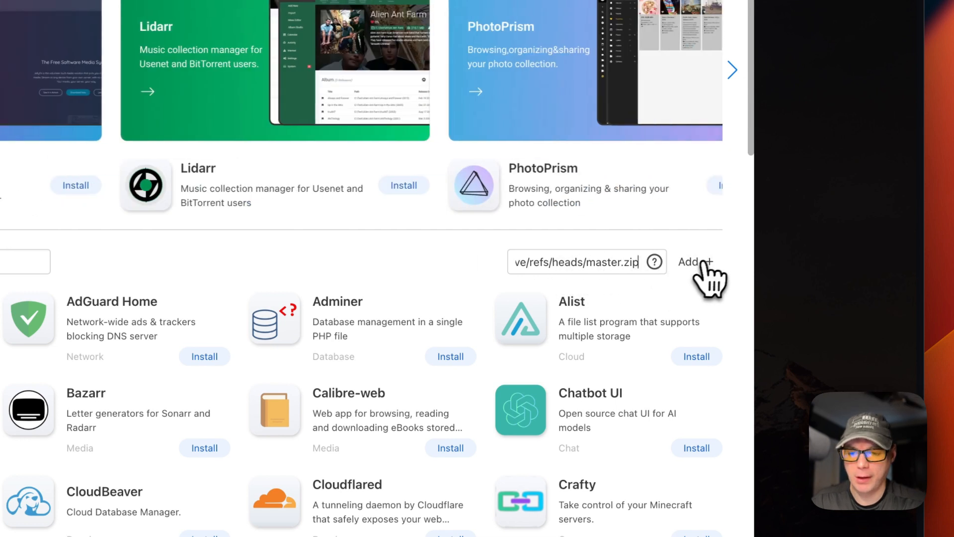
pyautogui.click(694, 262)
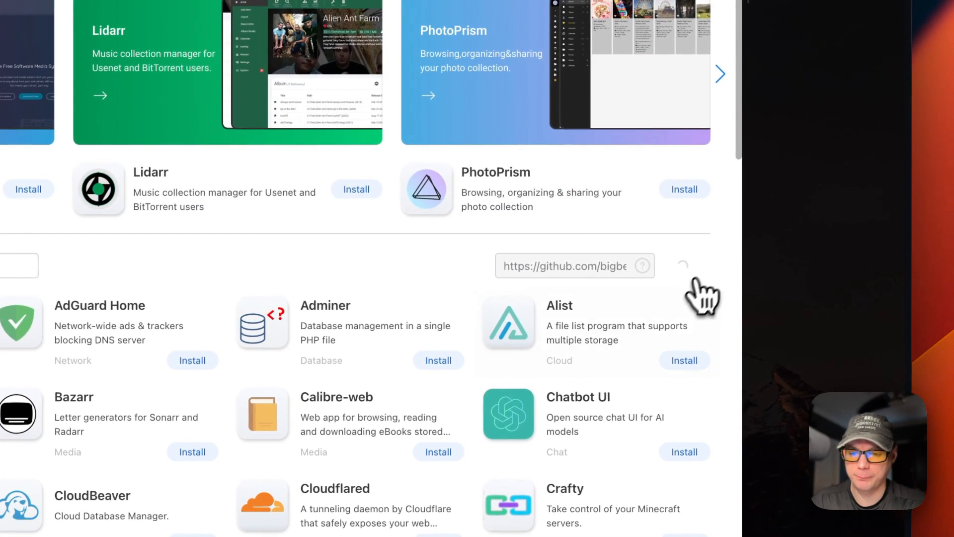
pyautogui.click(681, 265)
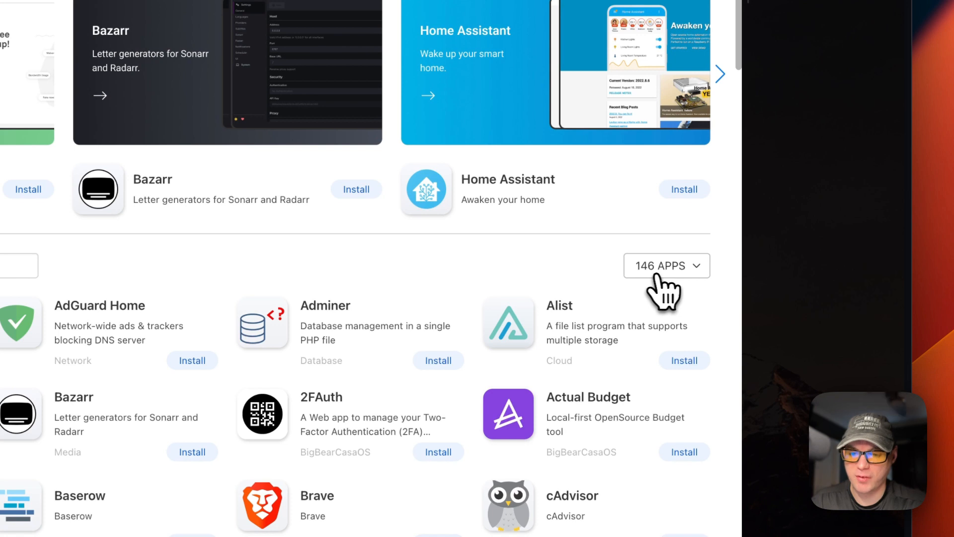
pyautogui.moveTo(639, 290)
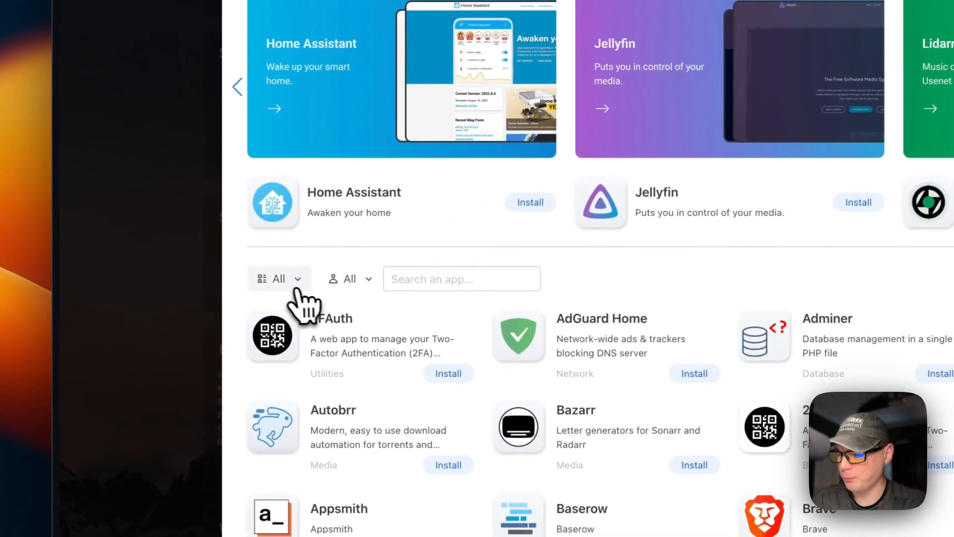
pyautogui.click(277, 278)
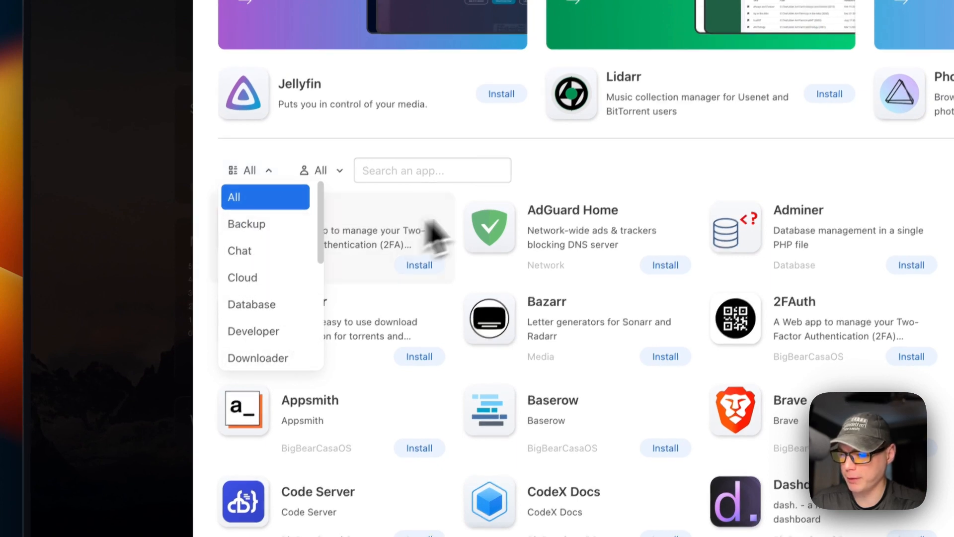
# Reload the app store, filter to BigBearCasaOS, and browse apps like Homer and Immich.
pyautogui.press('cmd+r')
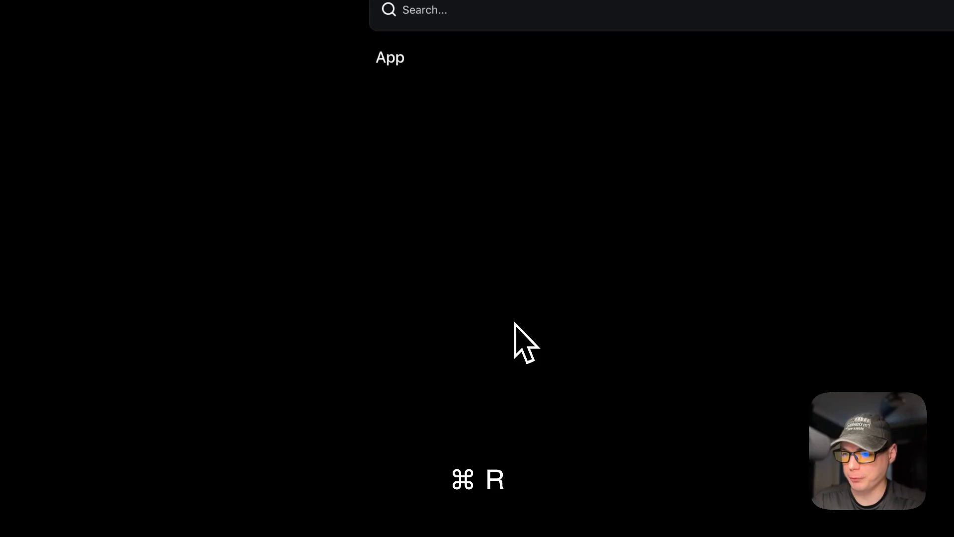
pyautogui.press('cmd+r')
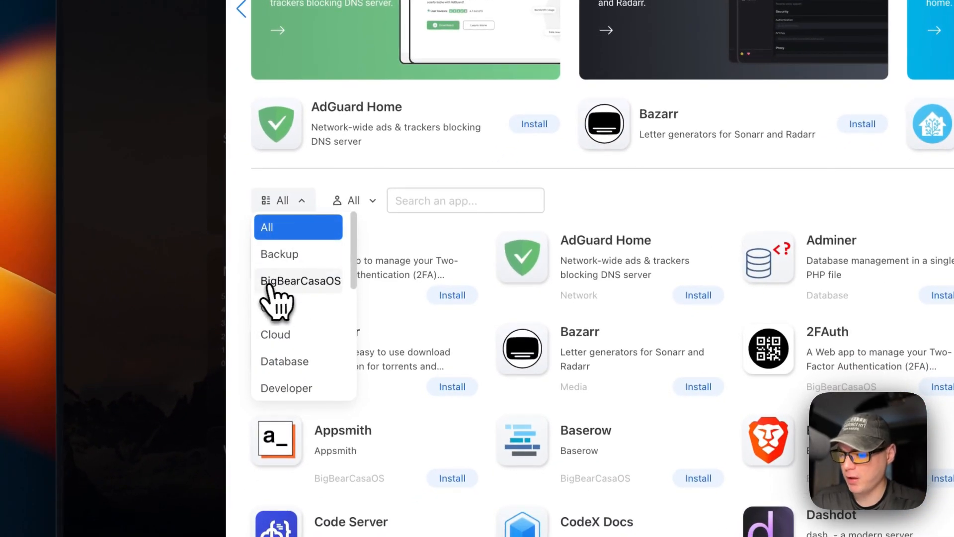
pyautogui.click(300, 280)
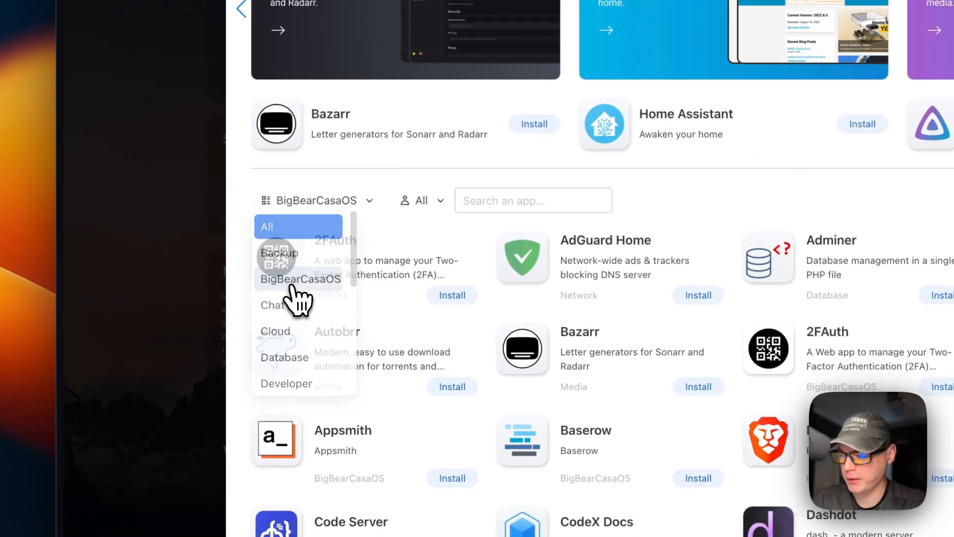
pyautogui.scroll(-3)
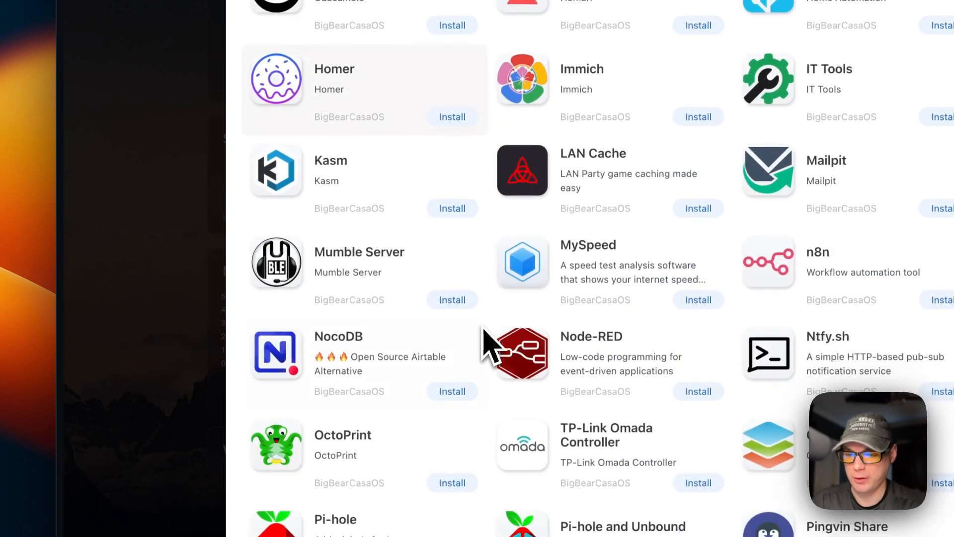
pyautogui.scroll(-3)
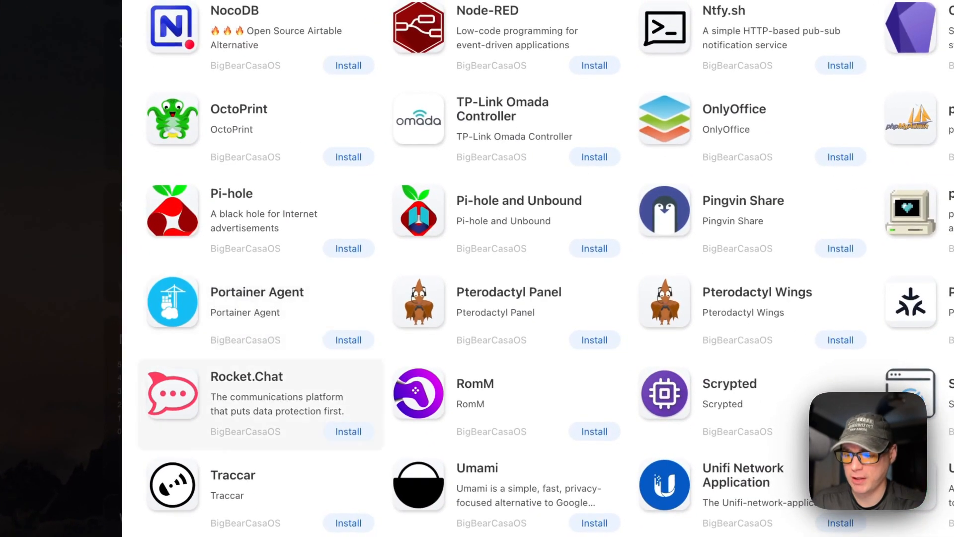
pyautogui.scroll(3)
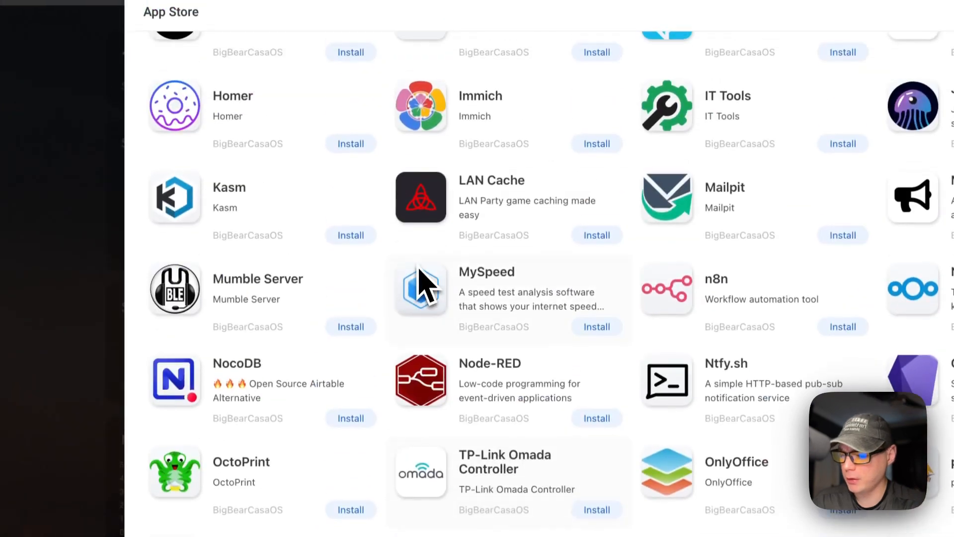
pyautogui.scroll(3)
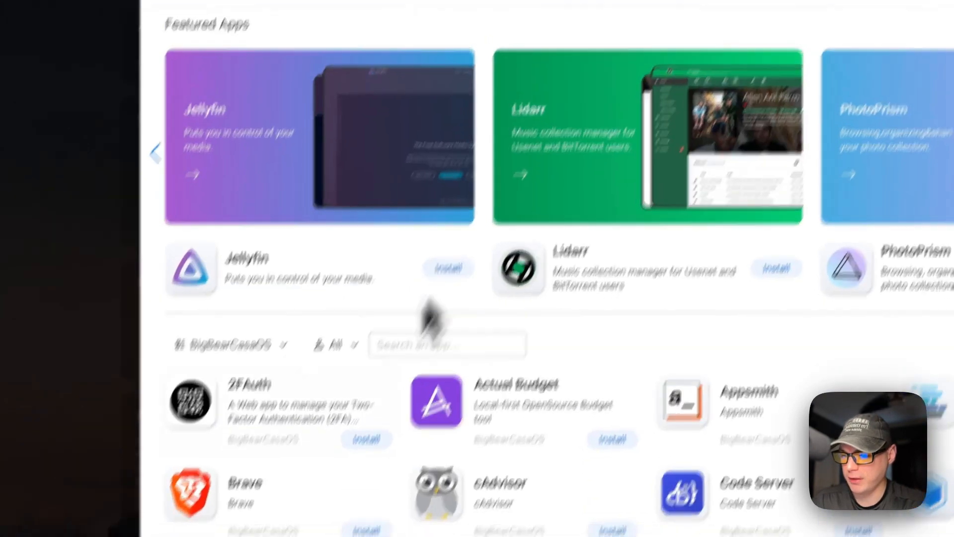
pyautogui.scroll(-3)
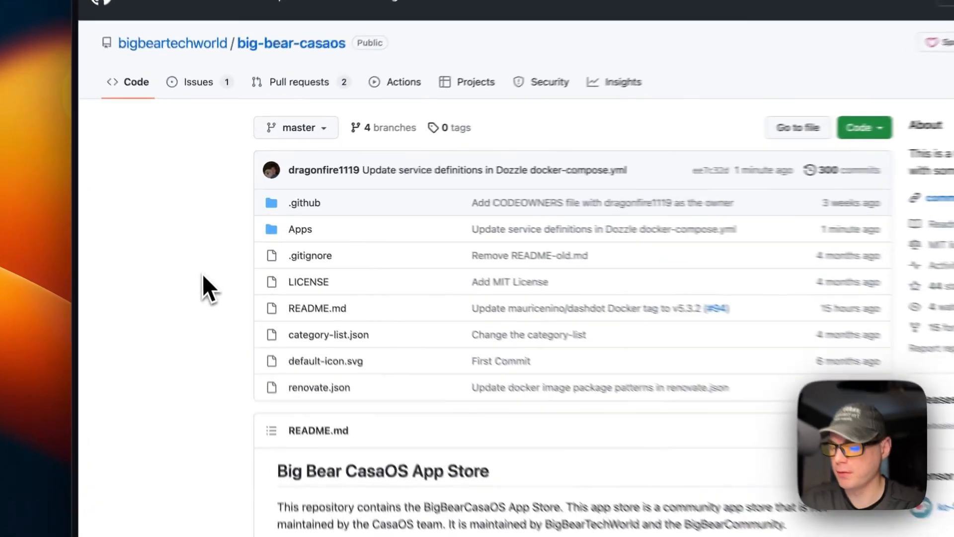
# Open Apps/dozzle/docker-compose.yml in the big-bear-casaos repository.
pyautogui.click(299, 229)
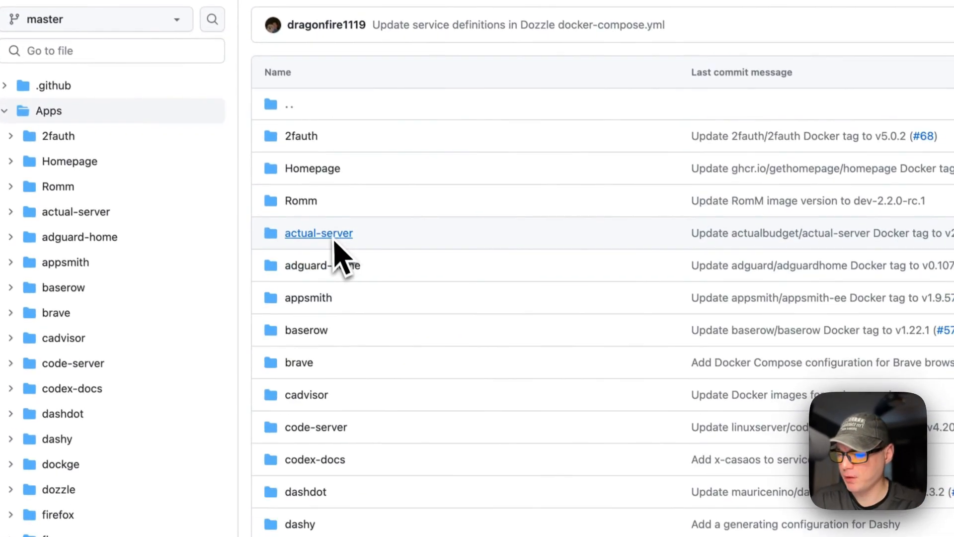
pyautogui.scroll(-3)
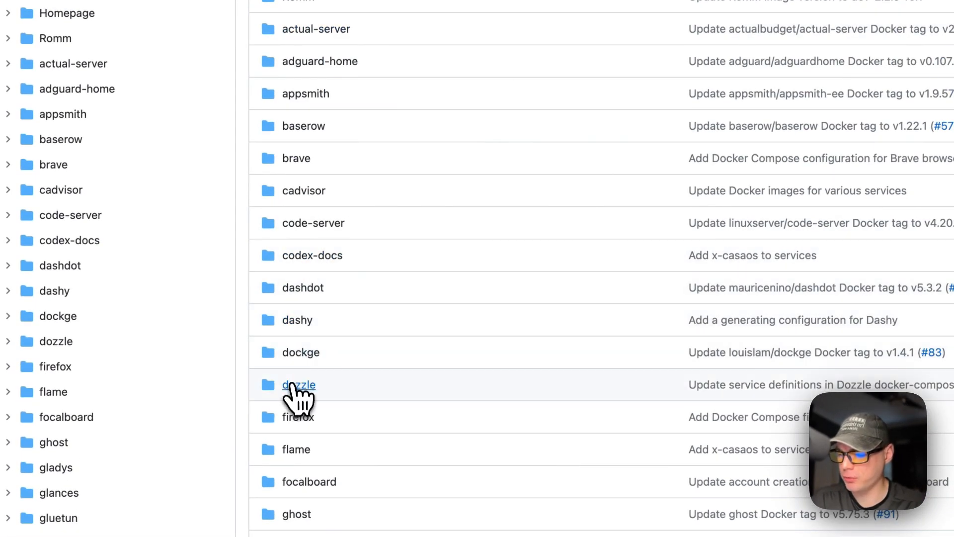
pyautogui.click(298, 384)
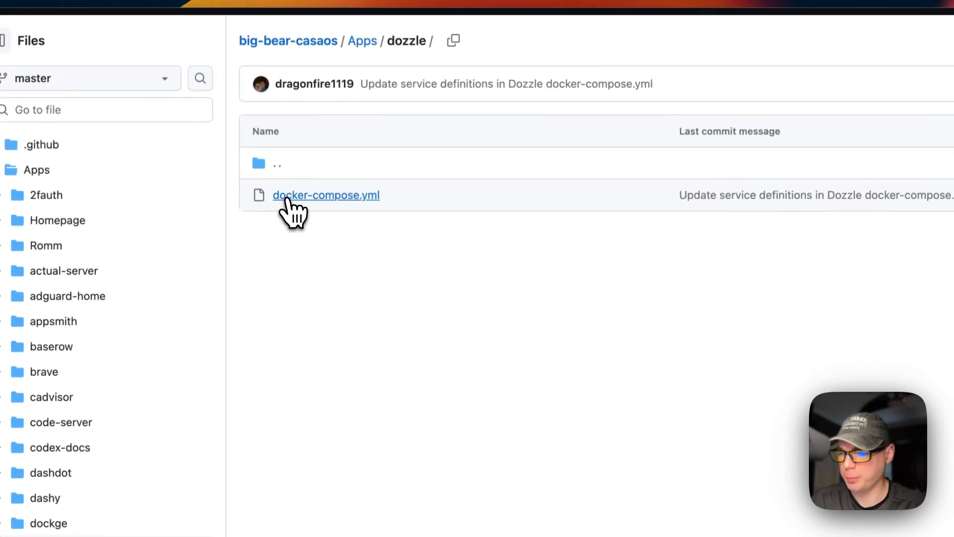
pyautogui.click(326, 195)
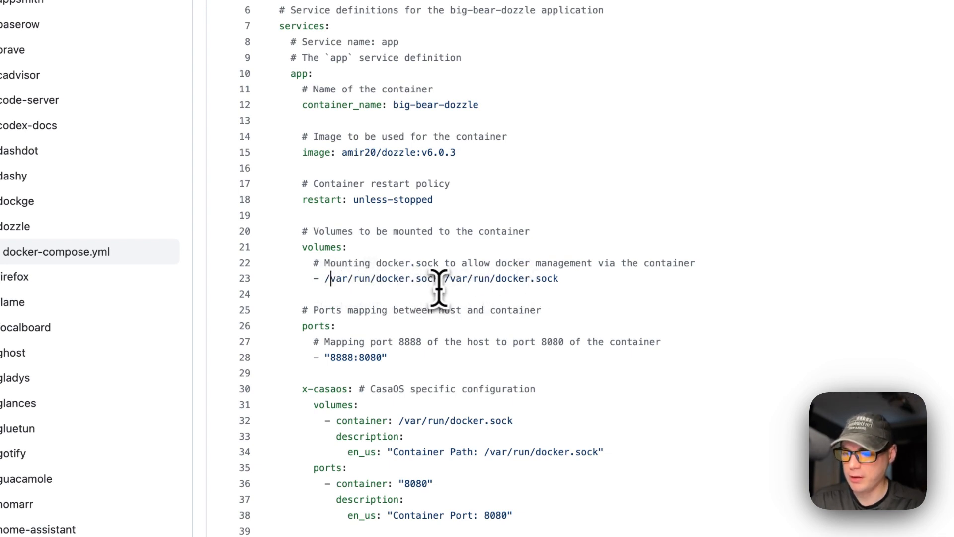
pyautogui.moveTo(374, 279)
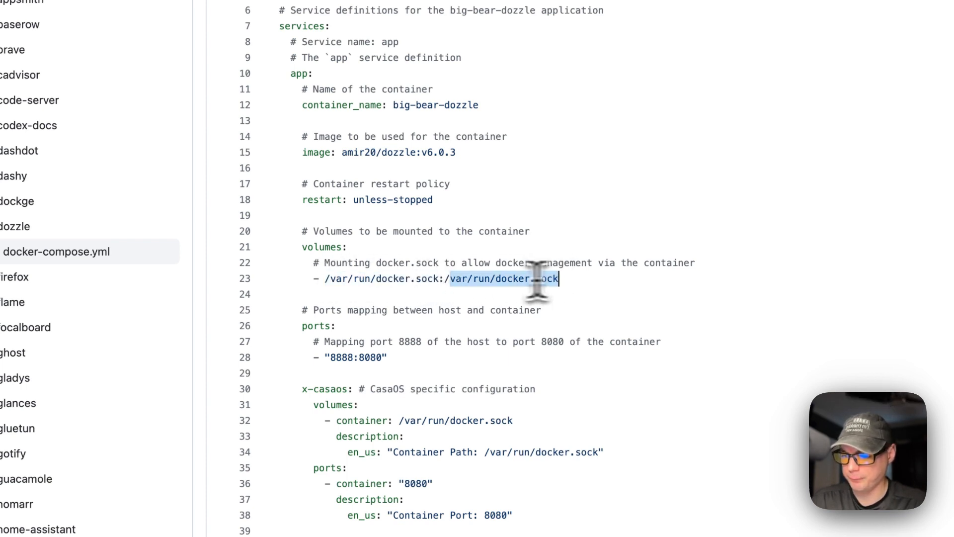
pyautogui.moveTo(426, 279)
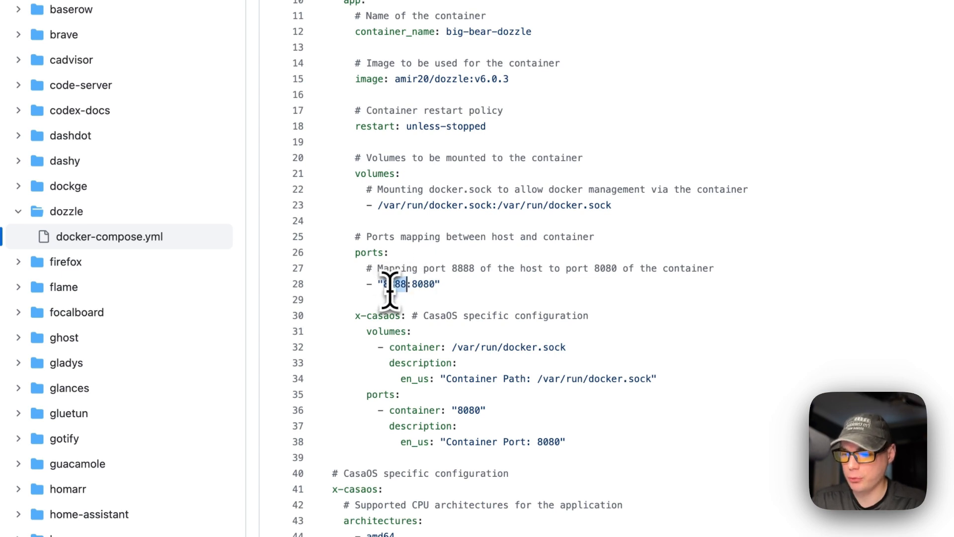
pyautogui.doubleClick(394, 284)
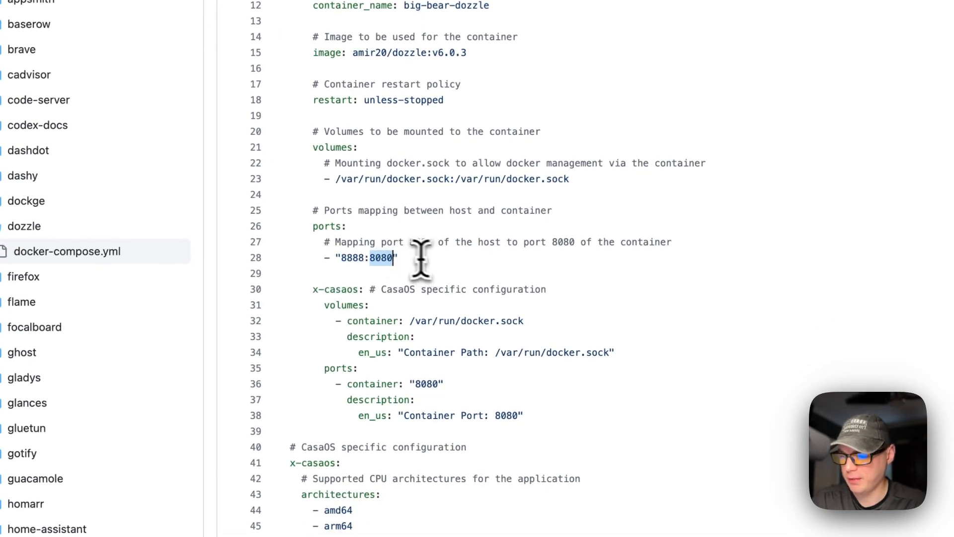
pyautogui.scroll(-3)
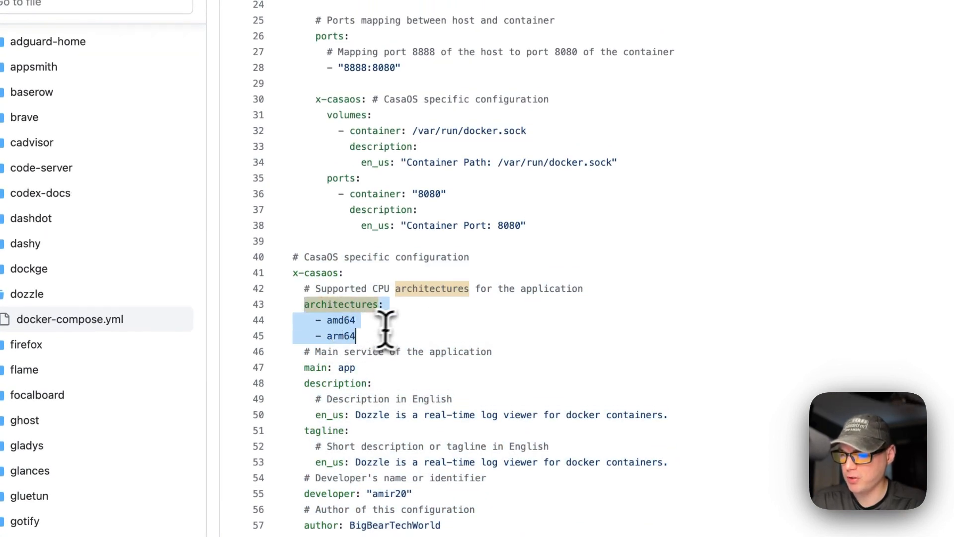
pyautogui.scroll(3)
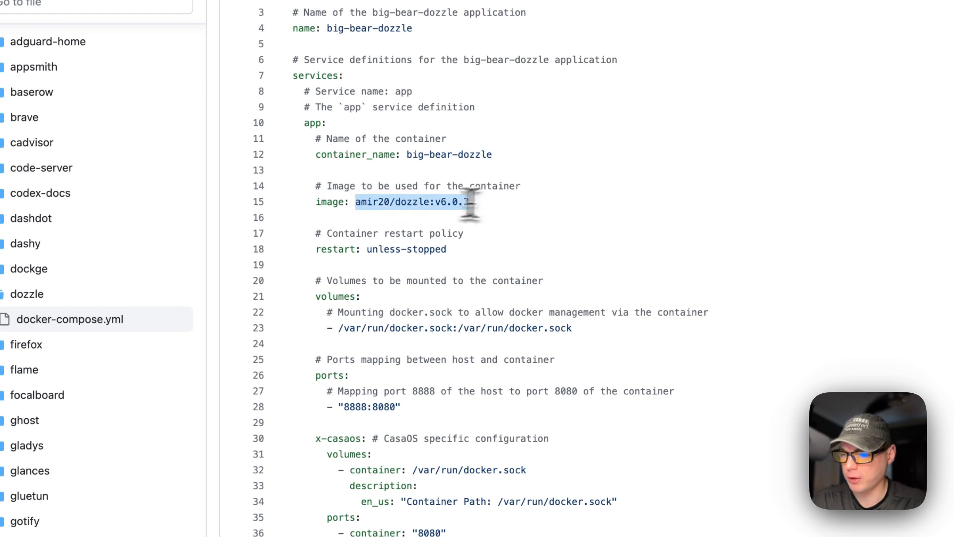
pyautogui.scroll(-3)
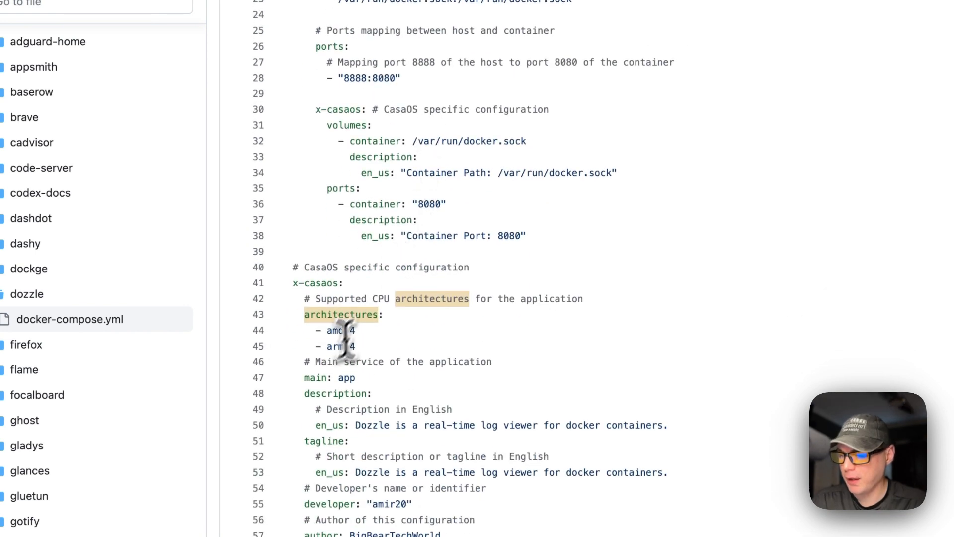
pyautogui.scroll(3)
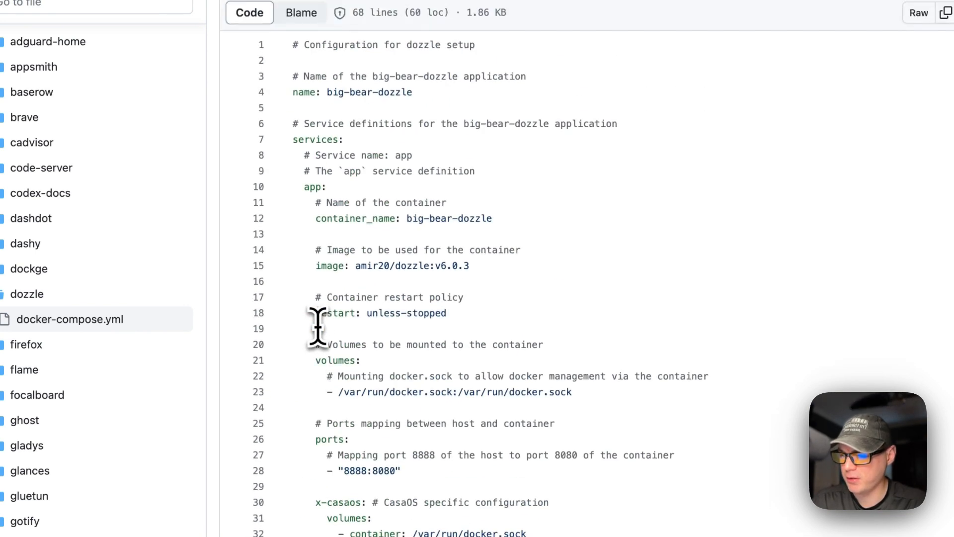
pyautogui.scroll(3)
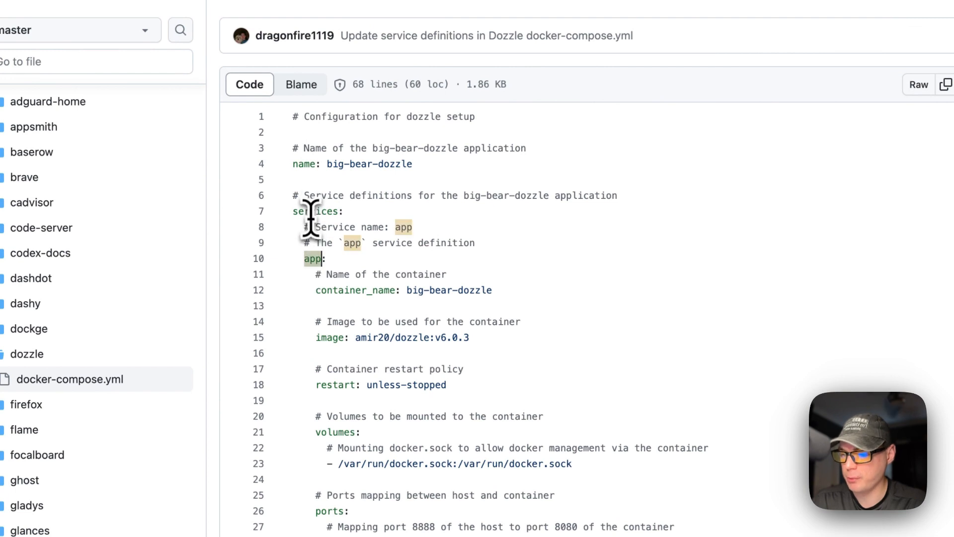
pyautogui.scroll(-3)
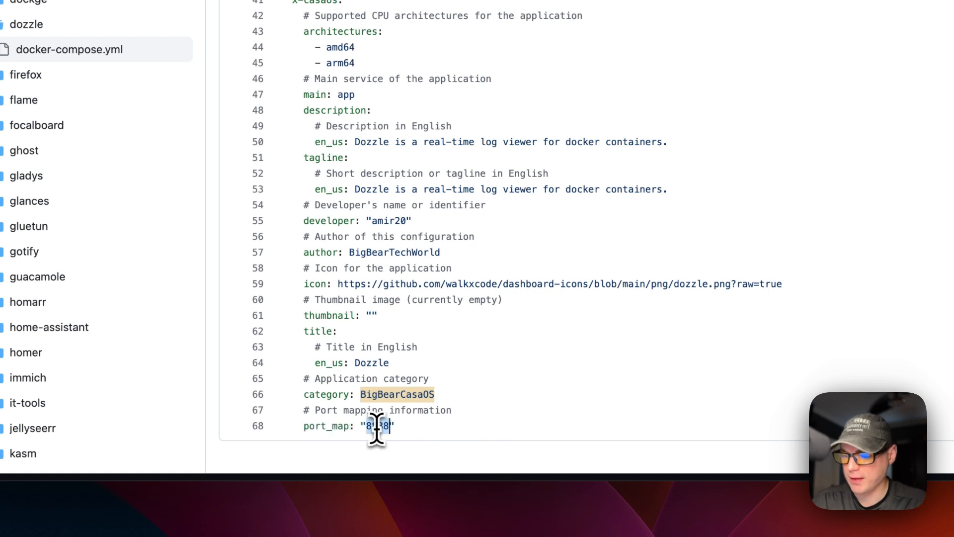
pyautogui.scroll(3)
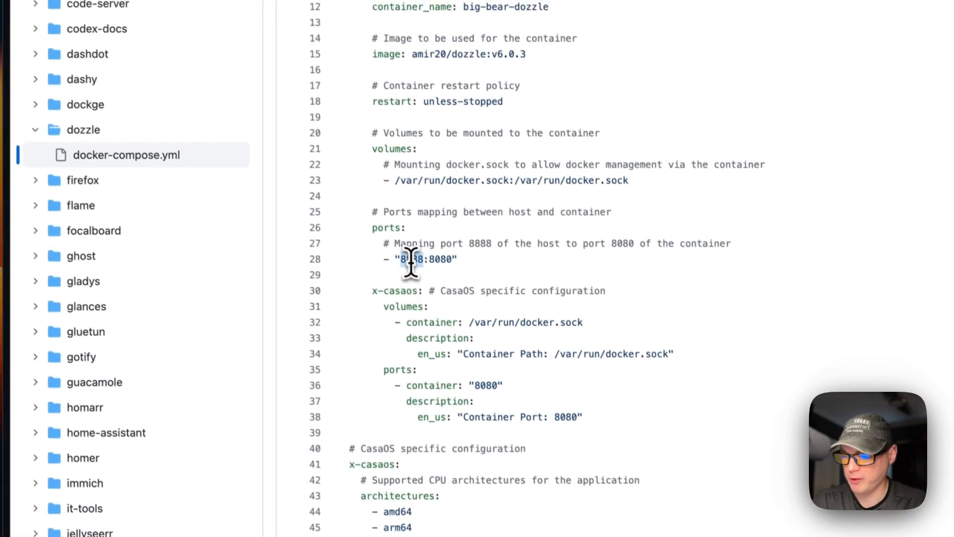
pyautogui.scroll(-3)
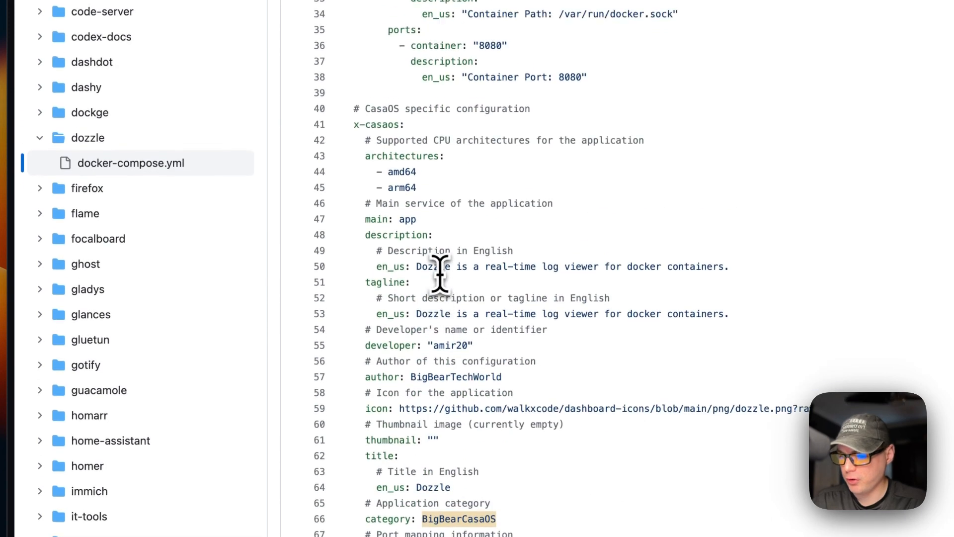
pyautogui.scroll(3)
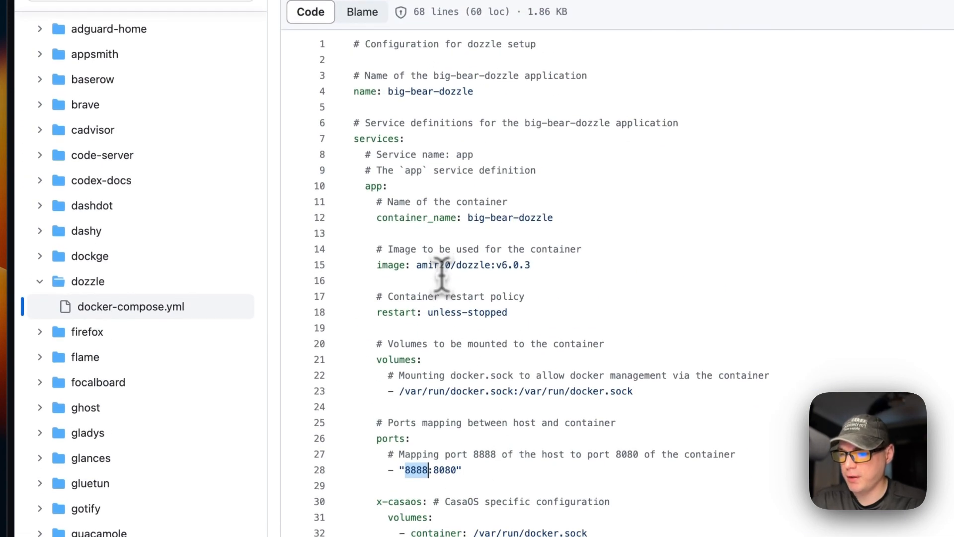
pyautogui.moveTo(443, 280)
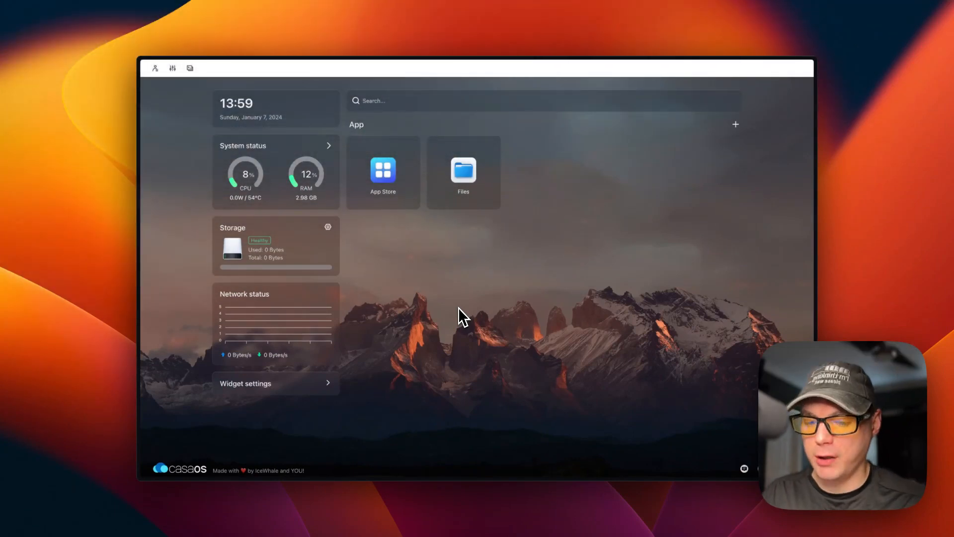
# Install Dozzle from the App Store so its tile joins App Store and Files.
pyautogui.click(382, 169)
pyautogui.write('dozzle')
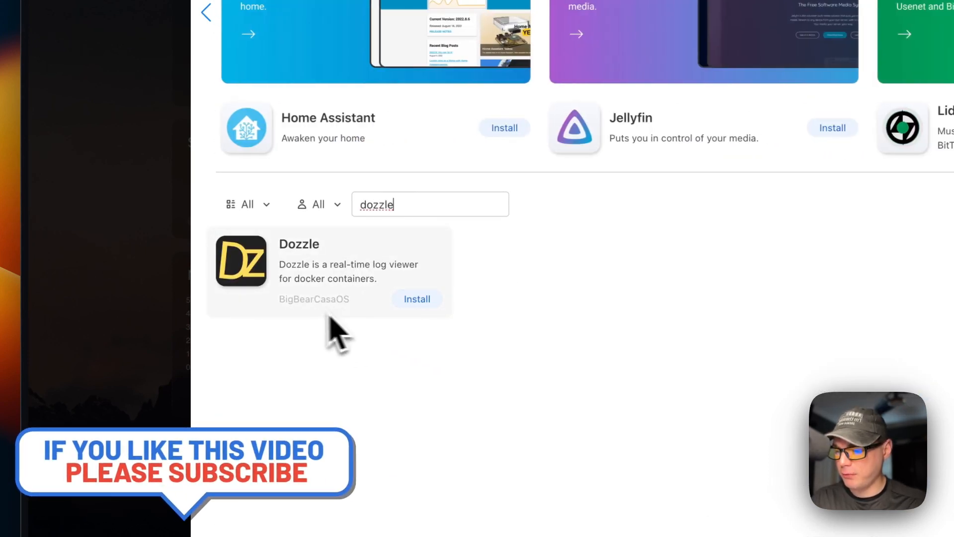
pyautogui.moveTo(286, 316)
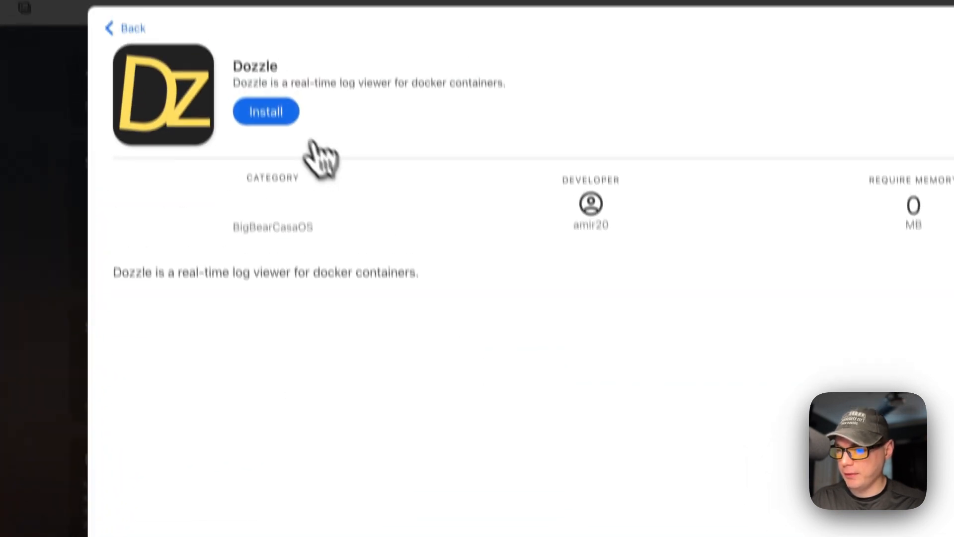
pyautogui.click(265, 112)
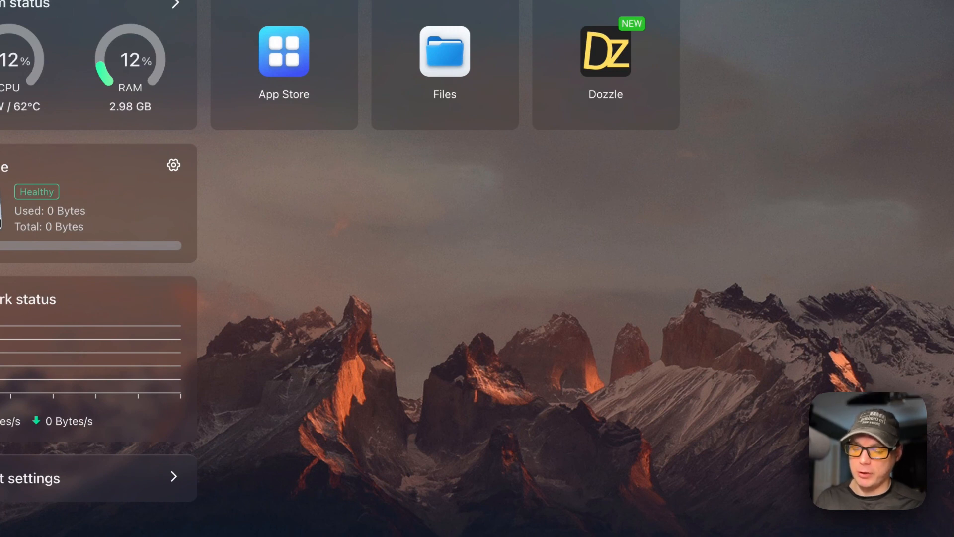
pyautogui.moveTo(481, 331)
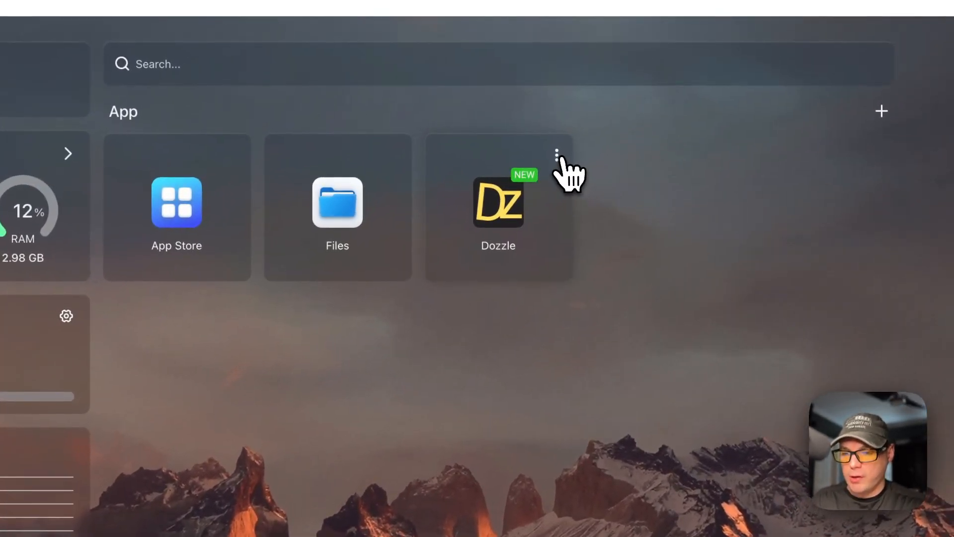
# Save a tips note reading 'Testing' for the Dozzle app and close it.
pyautogui.click(558, 154)
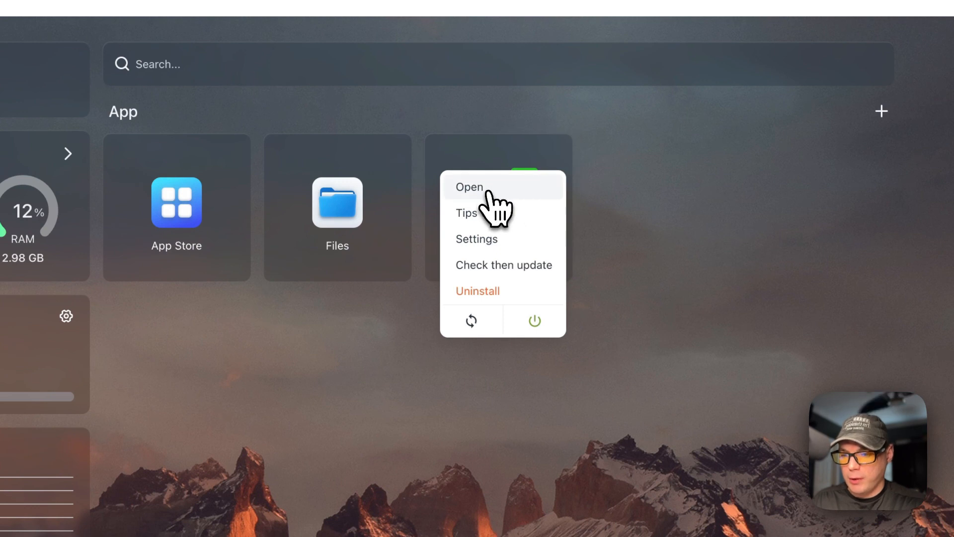
pyautogui.click(466, 212)
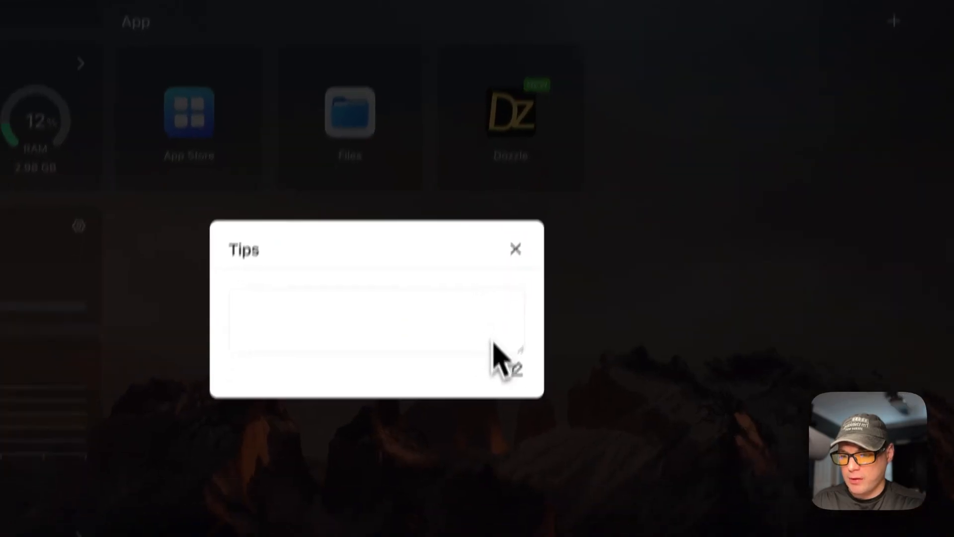
pyautogui.write('test')
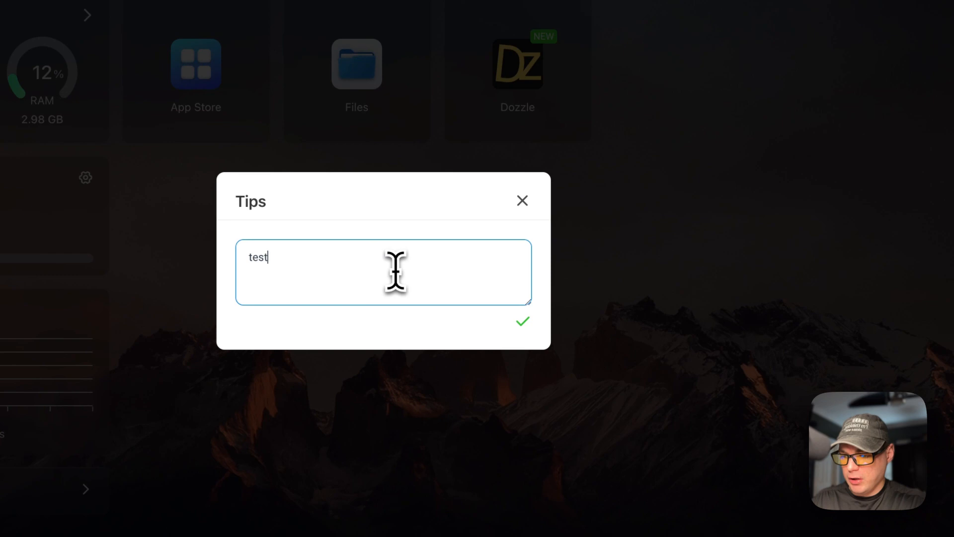
pyautogui.write('Testing')
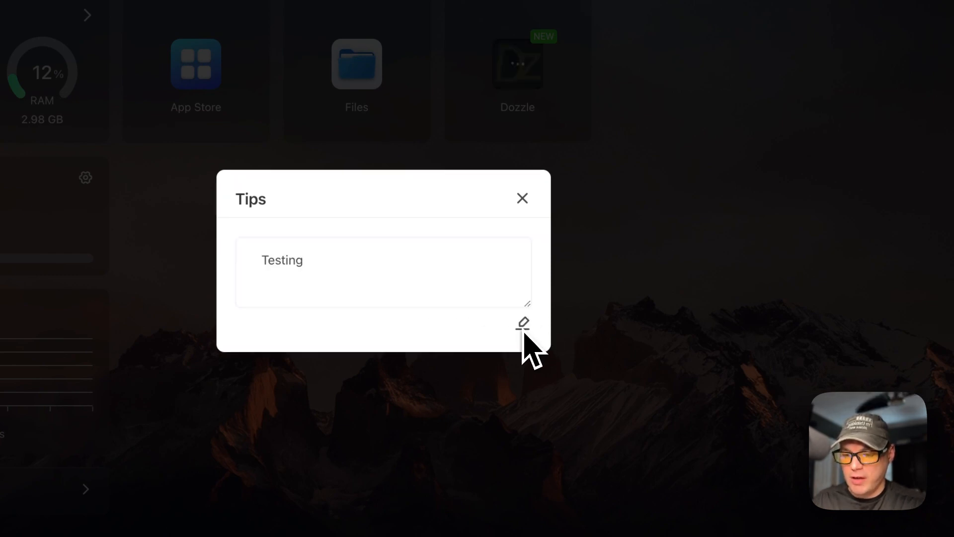
pyautogui.click(521, 198)
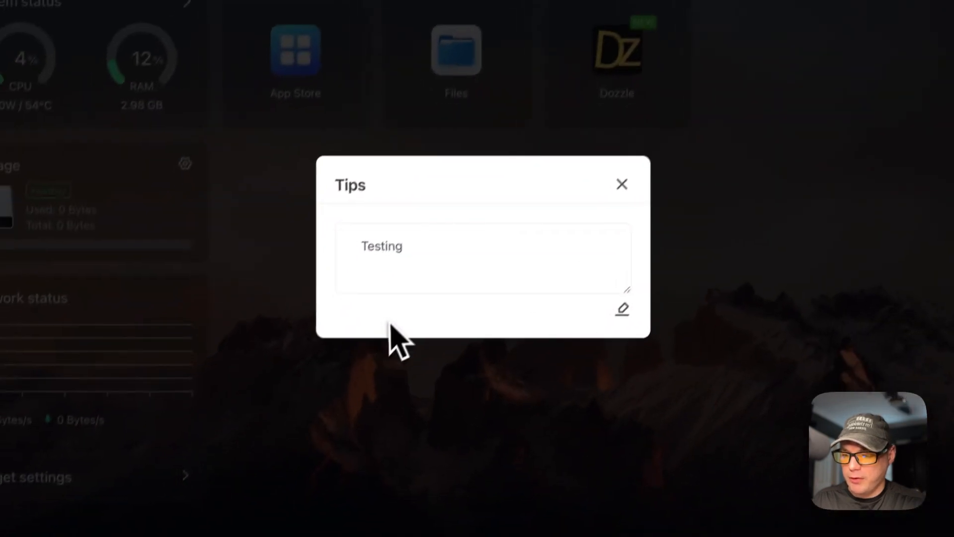
pyautogui.click(622, 184)
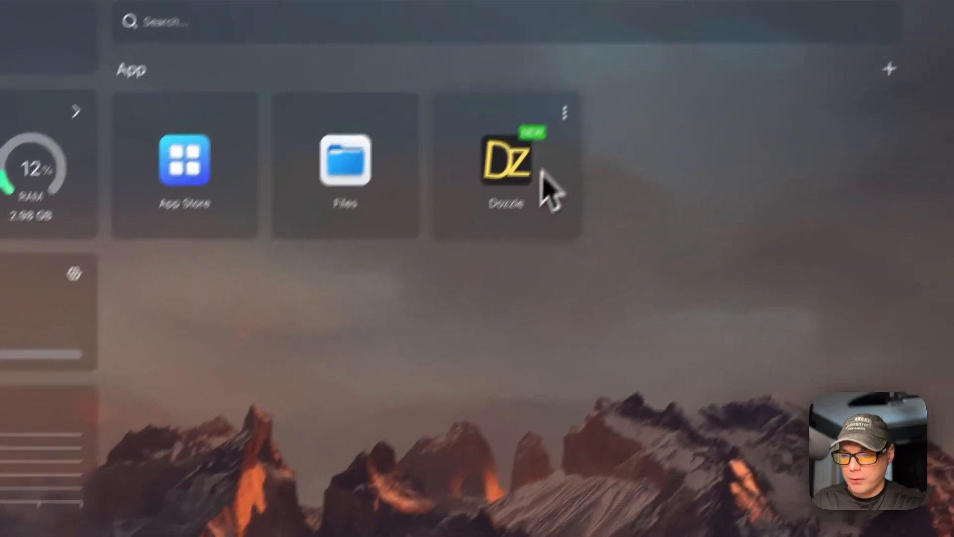
# Inspect Dozzle's container settings, terminal and logs, then check it for updates.
pyautogui.click(506, 160)
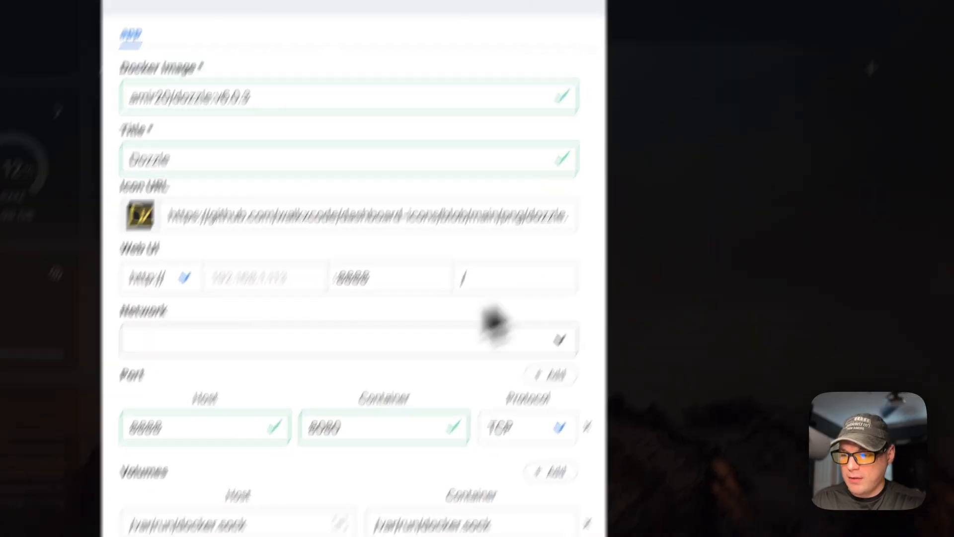
pyautogui.scroll(-3)
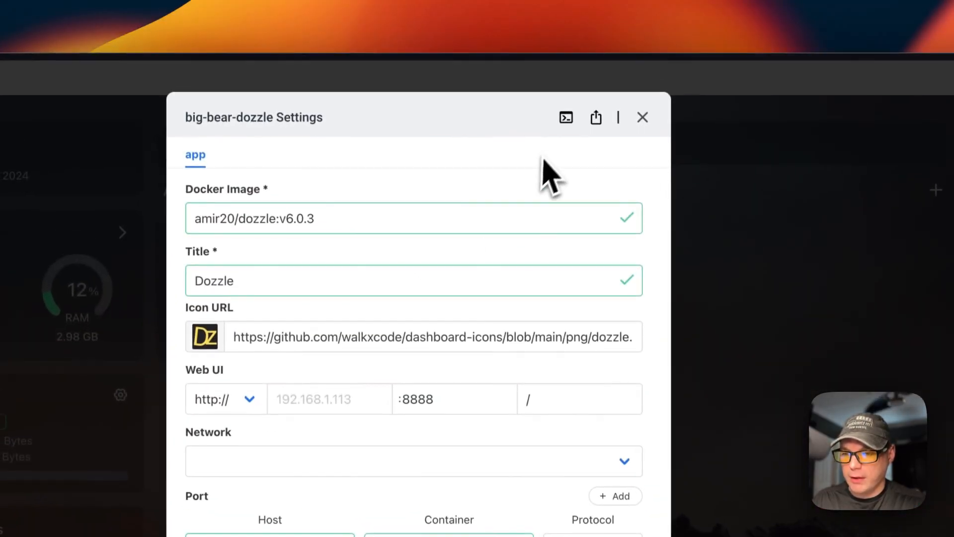
pyautogui.click(565, 117)
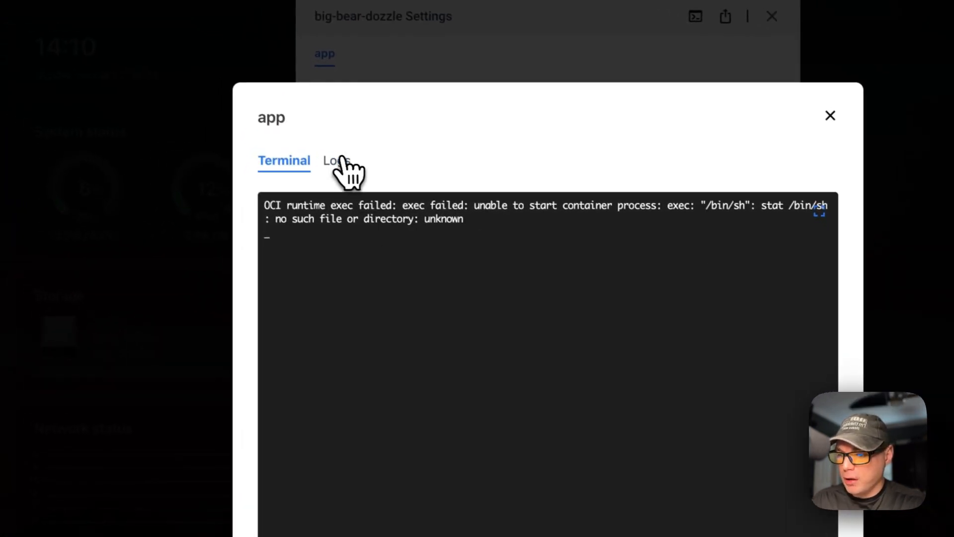
pyautogui.click(335, 161)
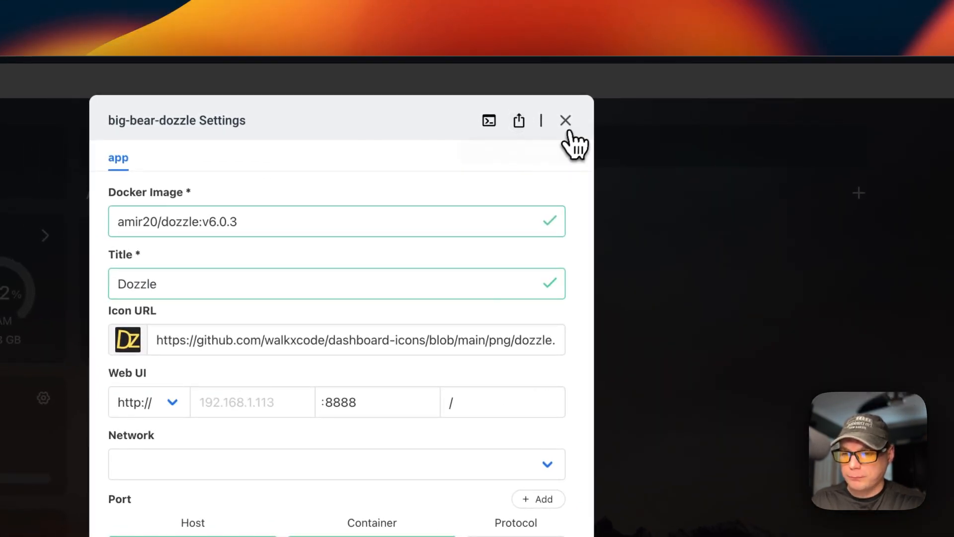
pyautogui.click(564, 119)
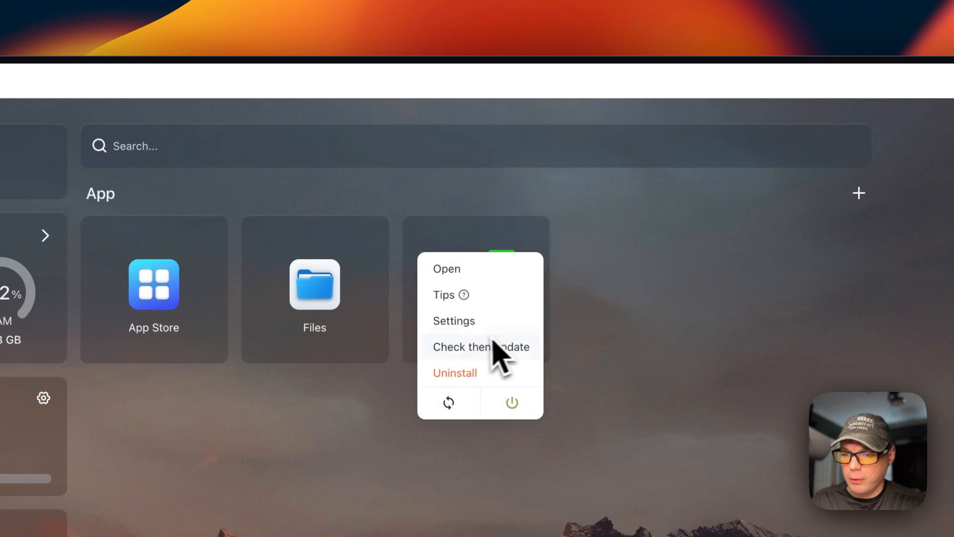
pyautogui.click(480, 347)
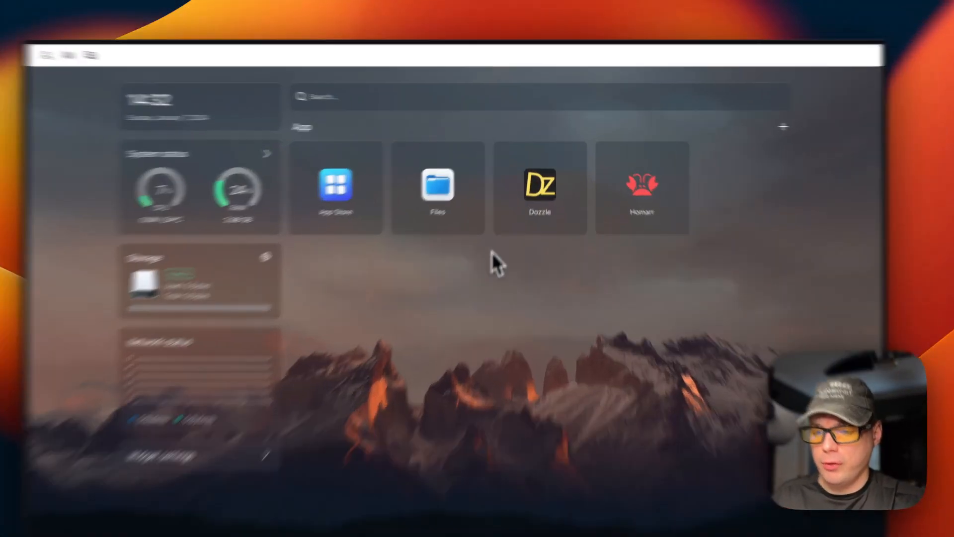
pyautogui.moveTo(529, 231)
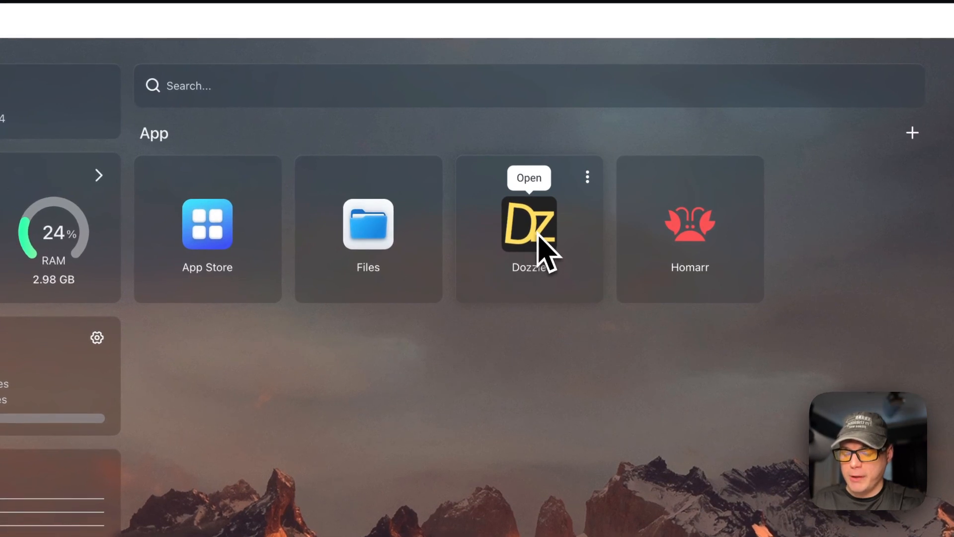
# Launch Dozzle's web interface from its dashboard tile menu.
pyautogui.click(586, 177)
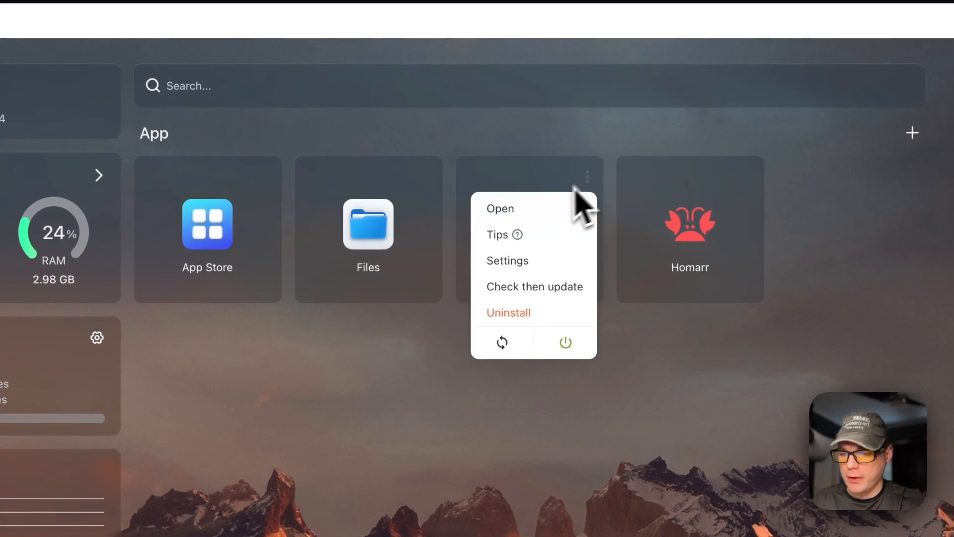
pyautogui.click(499, 208)
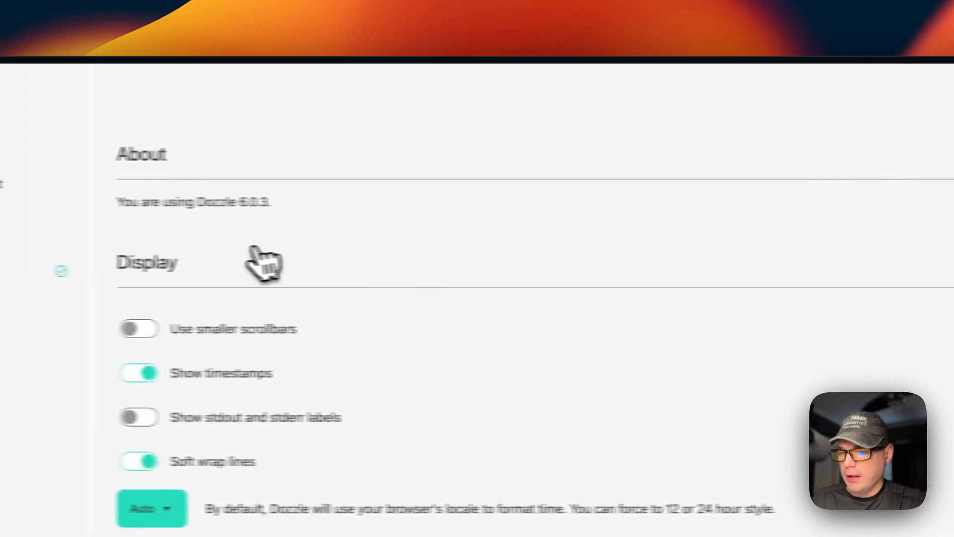
# Review homarr and big-bear-dozzle logs, then show homarr's logs side by side.
pyautogui.scroll(-3)
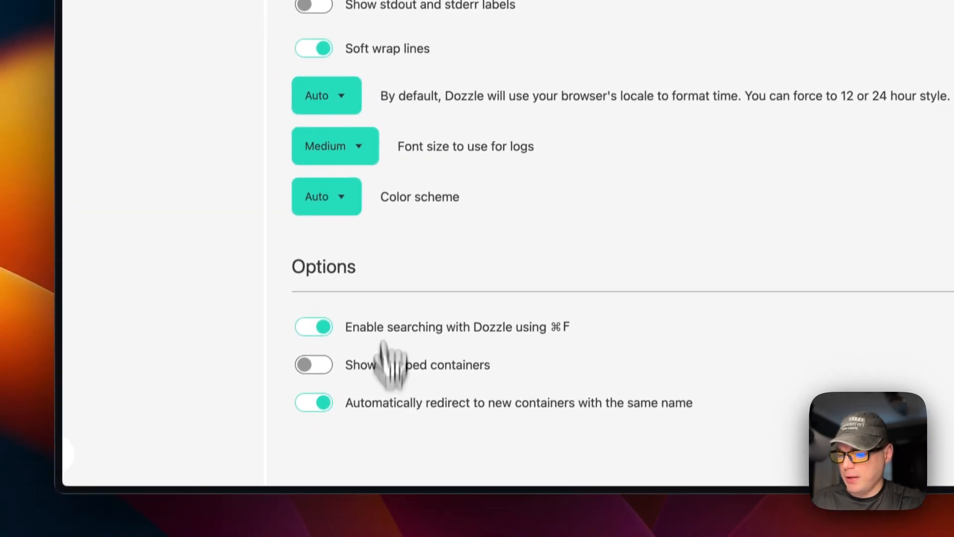
pyautogui.scroll(3)
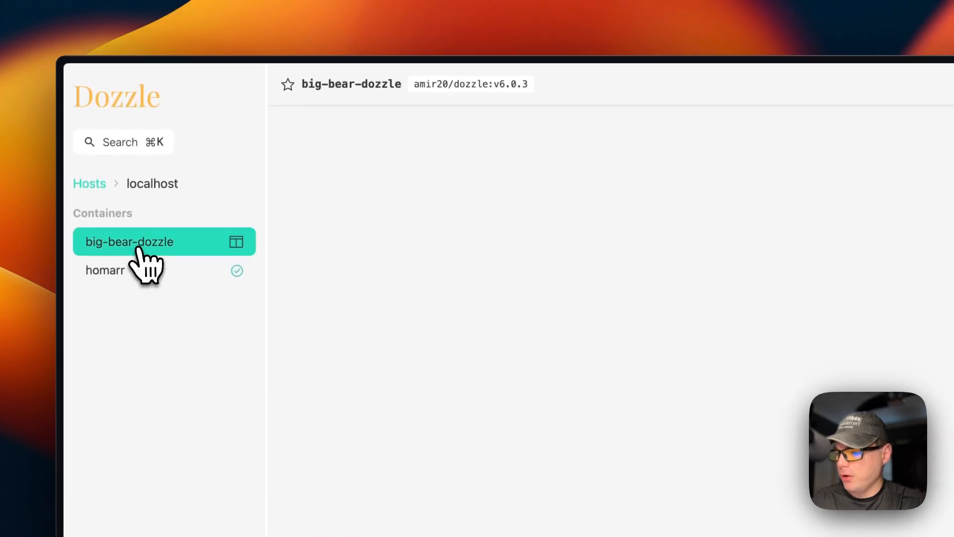
pyautogui.click(105, 270)
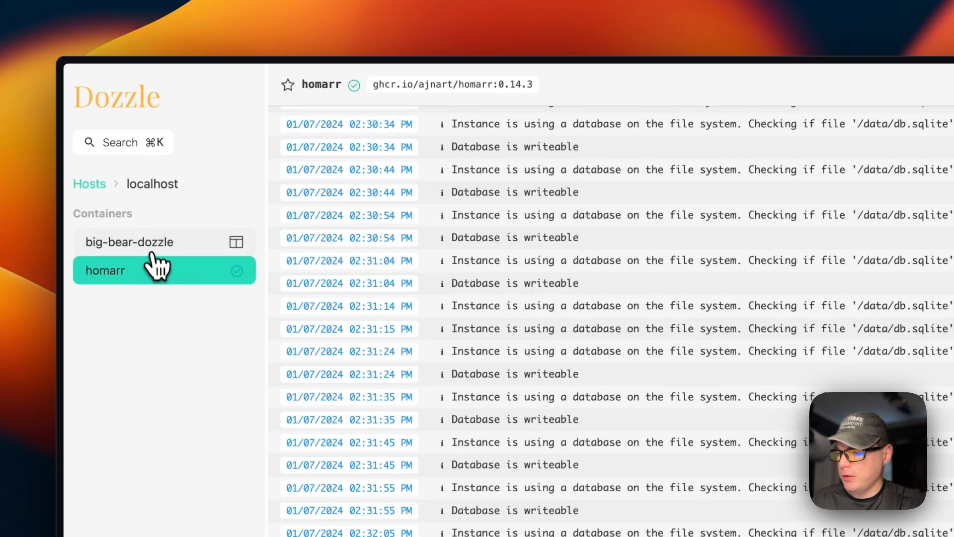
pyautogui.click(130, 242)
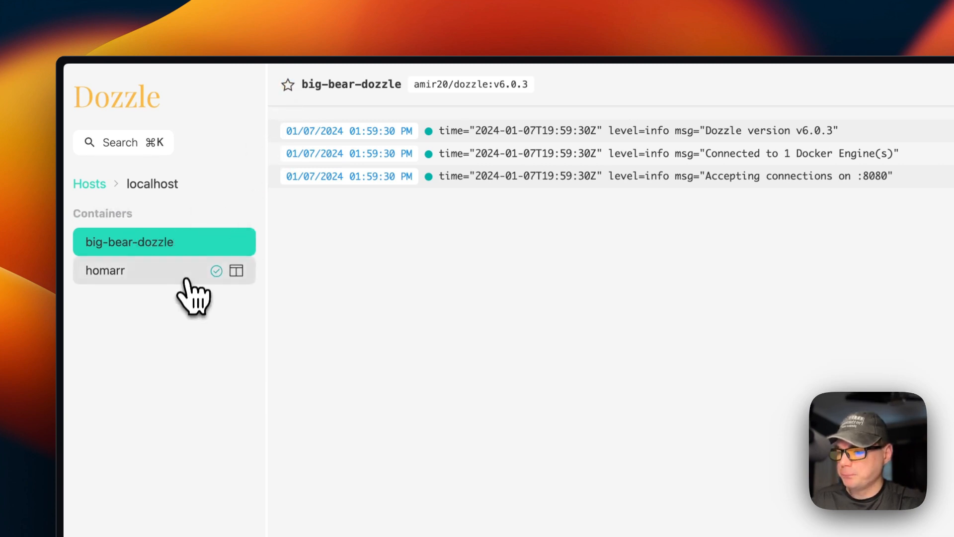
pyautogui.click(131, 271)
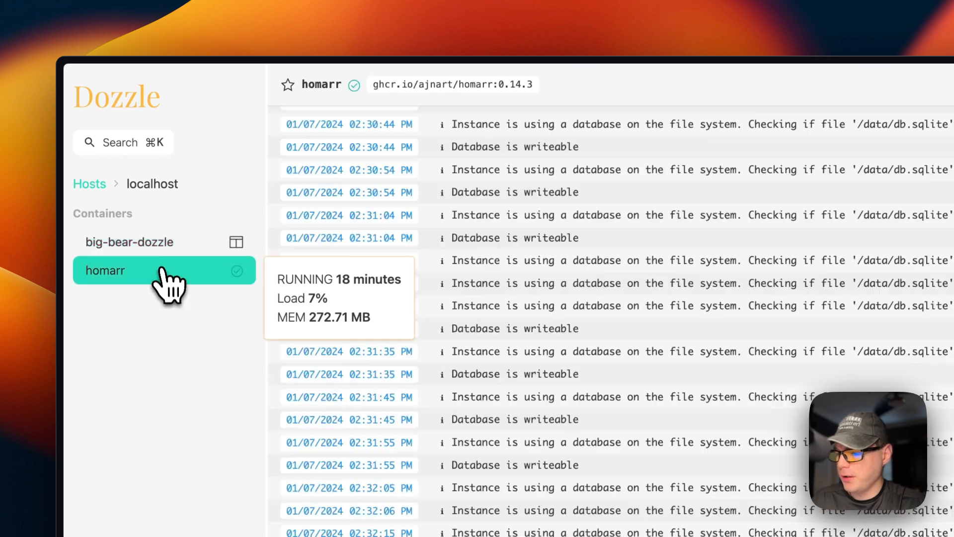
pyautogui.click(130, 242)
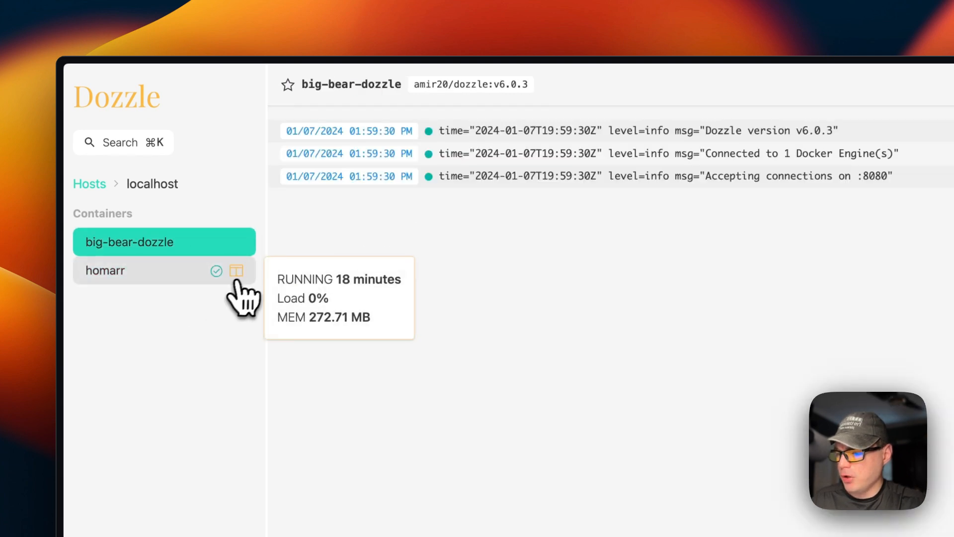
pyautogui.click(237, 270)
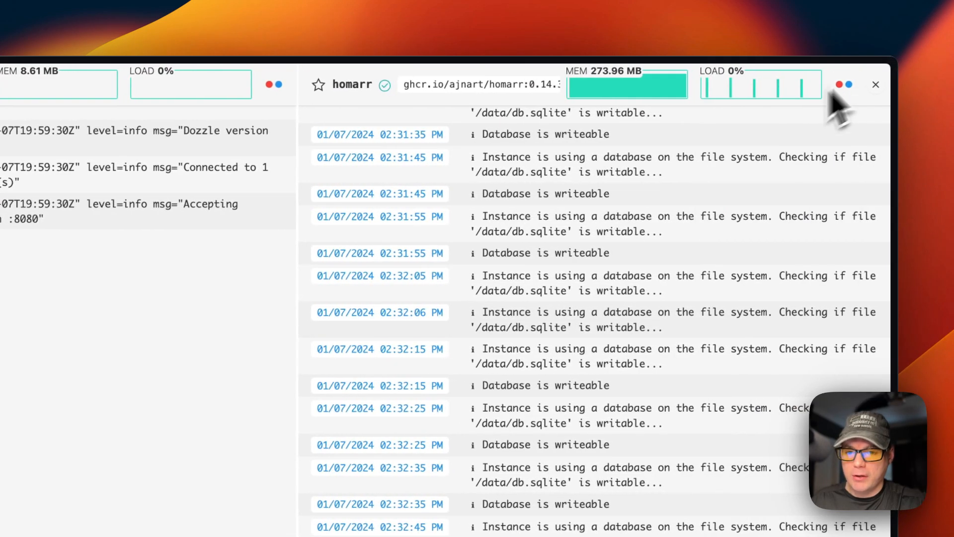
# Show all output streams in homarr's log pane, then close that side-by-side pane.
pyautogui.click(843, 85)
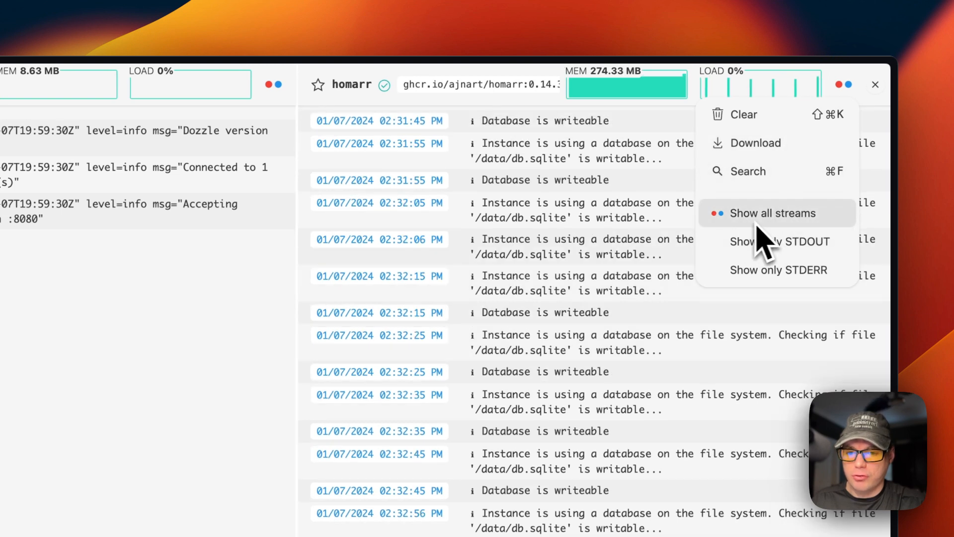
pyautogui.click(772, 213)
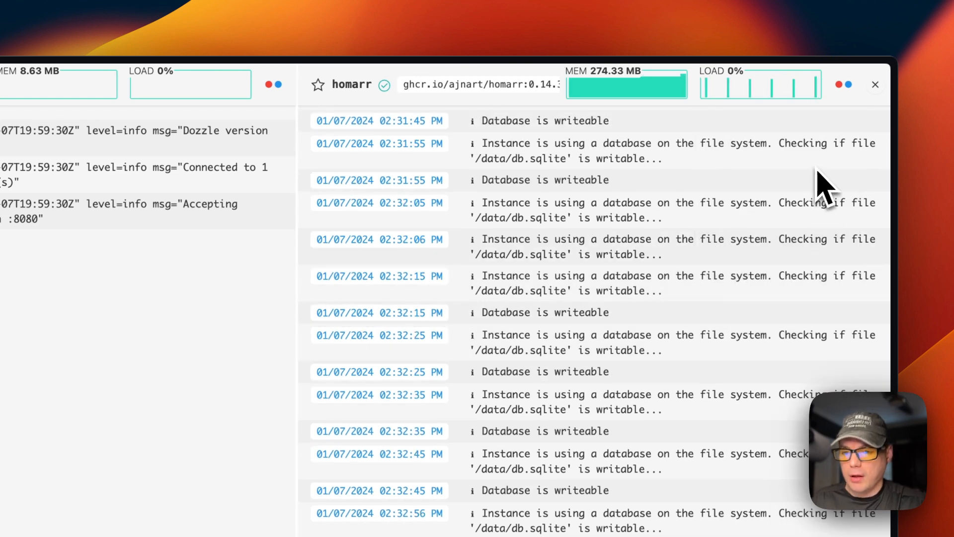
pyautogui.click(872, 84)
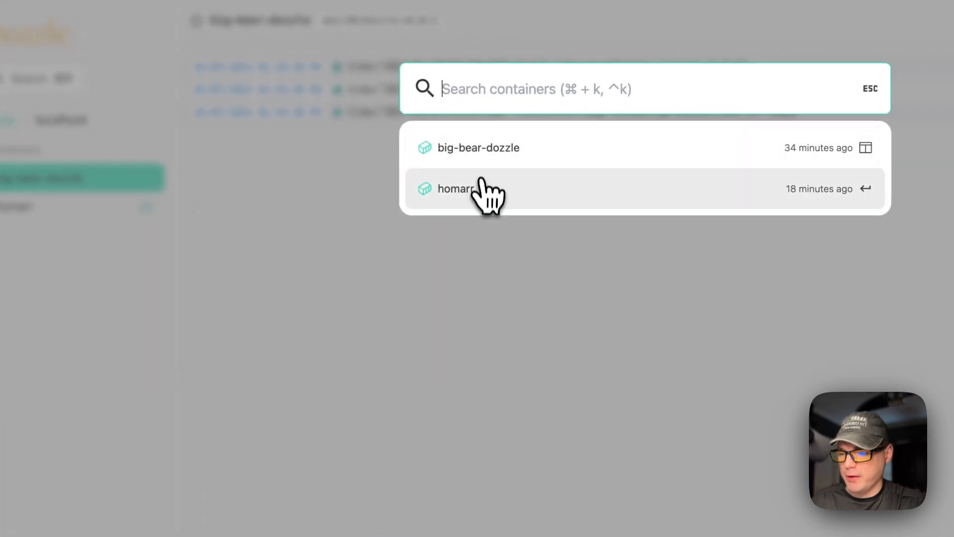
pyautogui.click(455, 189)
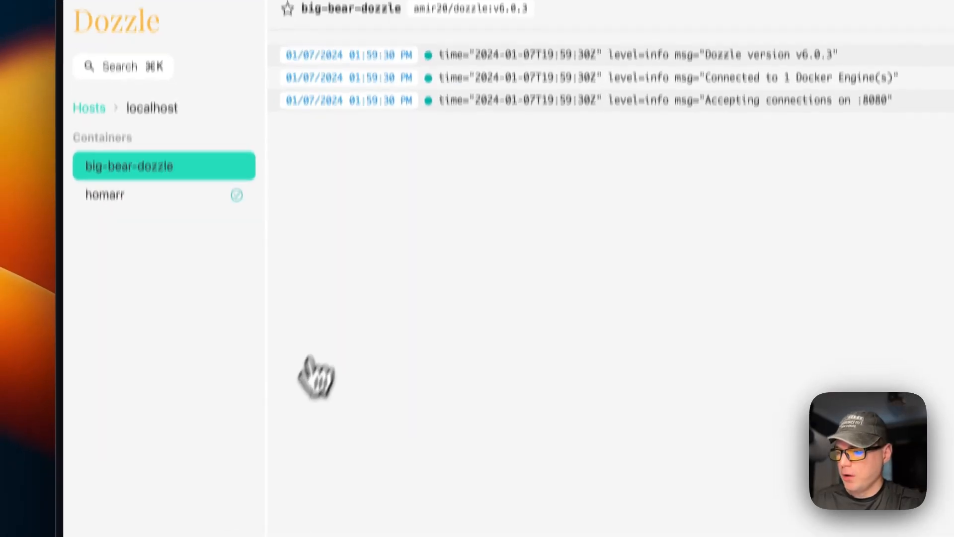
pyautogui.scroll(3)
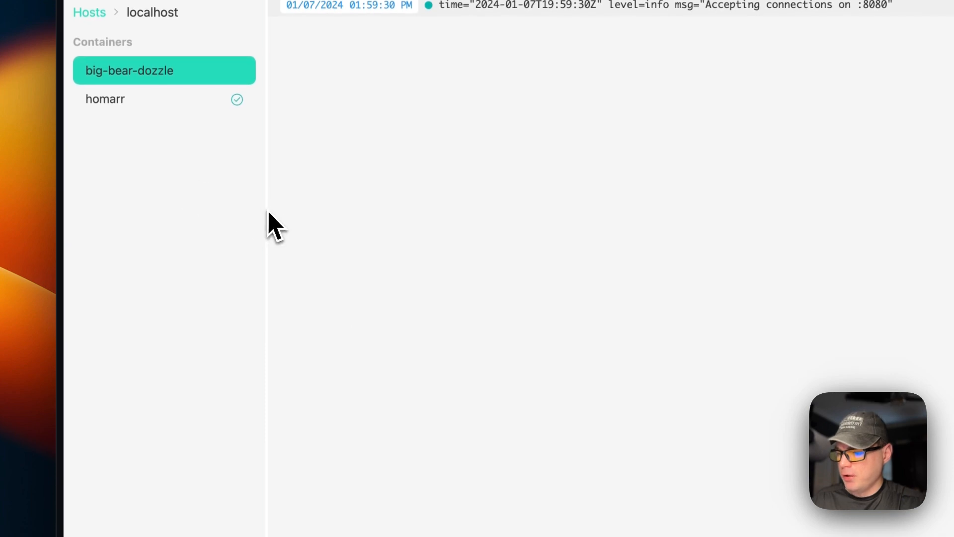